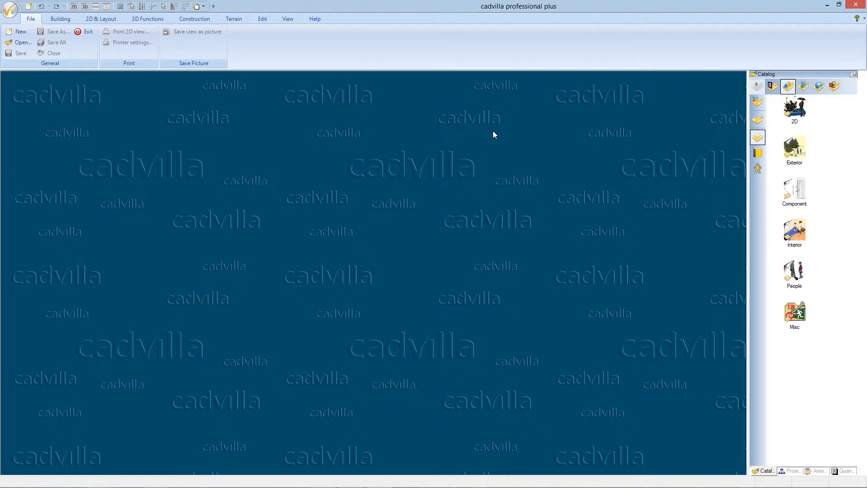
mouse_move(203, 91)
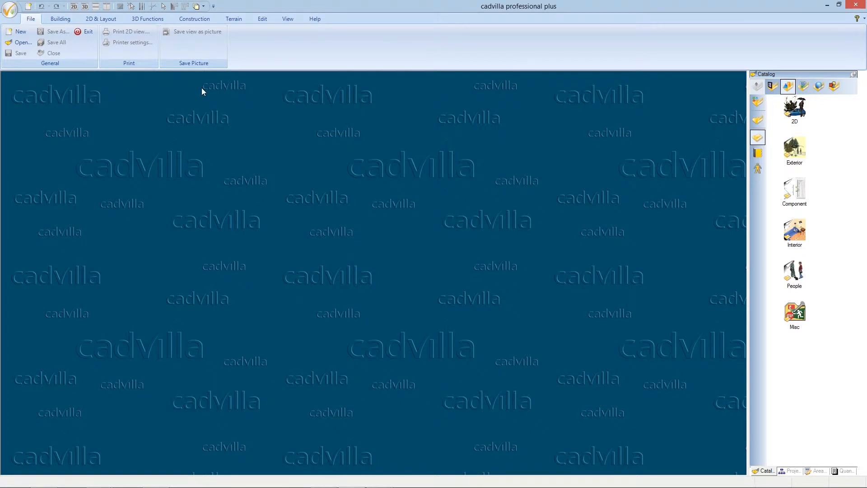
Open the 3D Converter from 3D Functions and preview wardrobe.3ds.
left_click(147, 18)
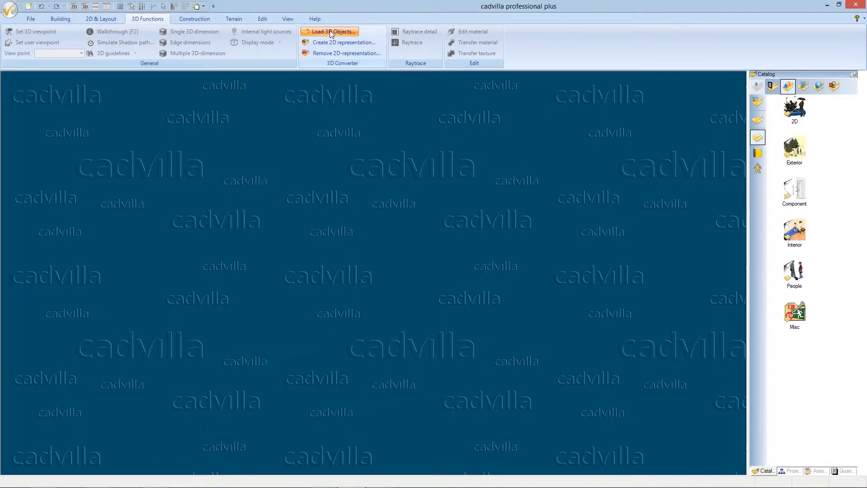
left_click(330, 32)
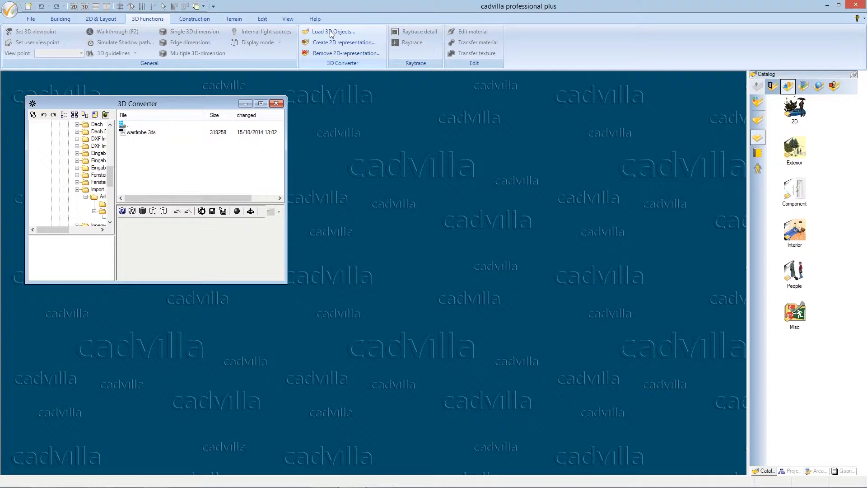
mouse_move(266, 154)
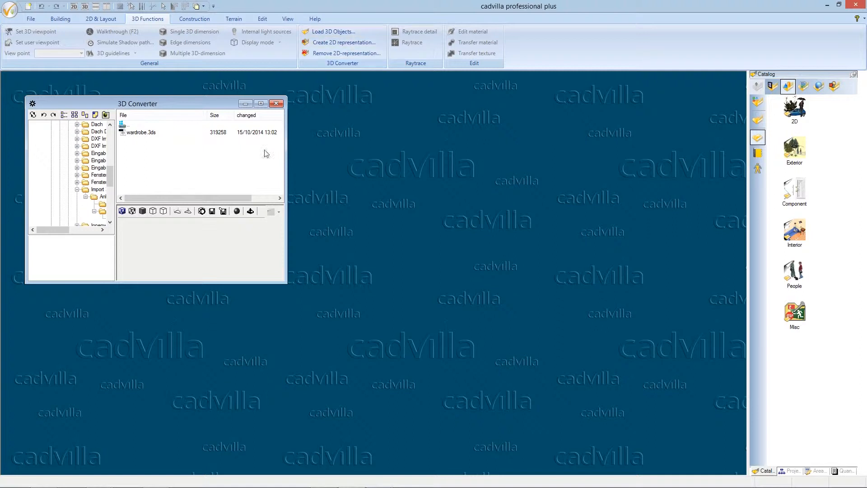
left_click(140, 132)
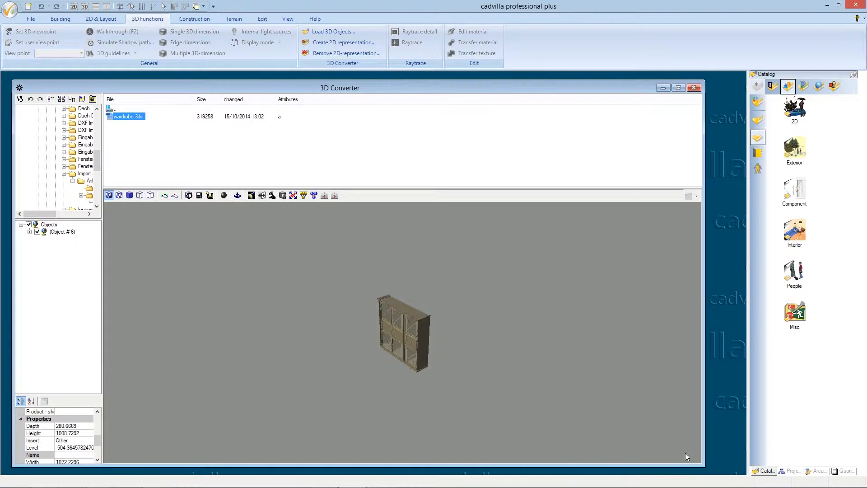
mouse_move(497, 332)
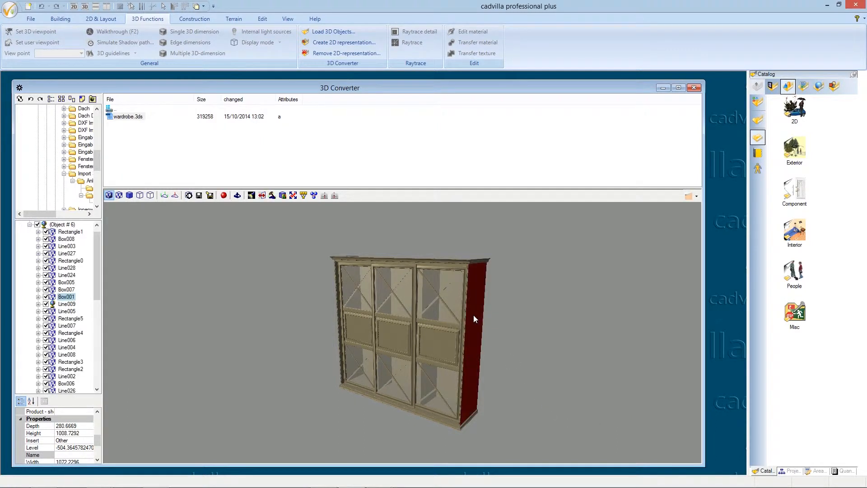
Expand Box001 in the object tree to reveal its w. oreh-italians material.
left_click(434, 348)
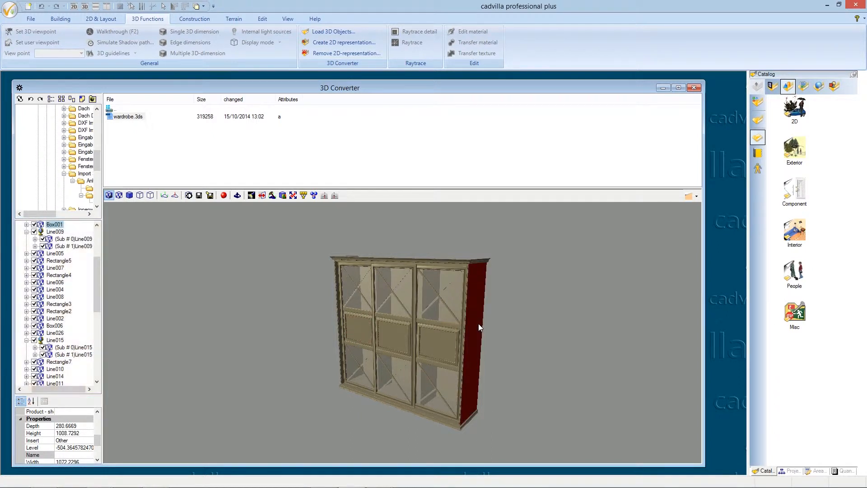
mouse_move(288, 363)
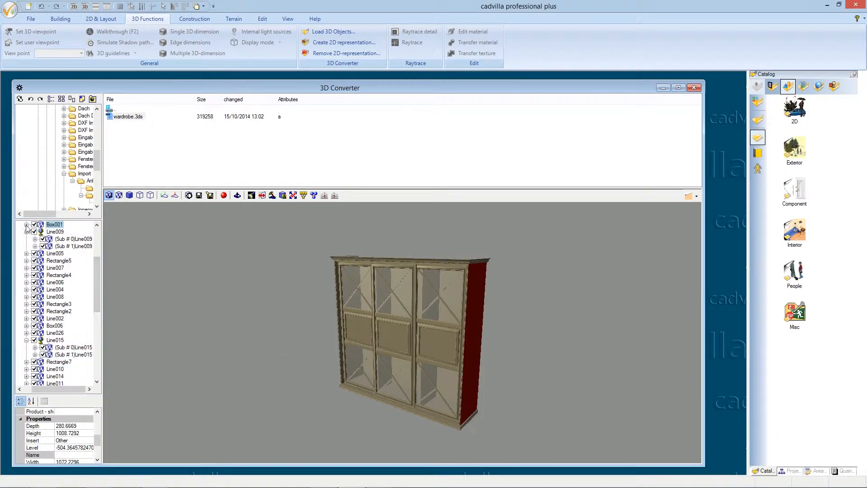
left_click(27, 224)
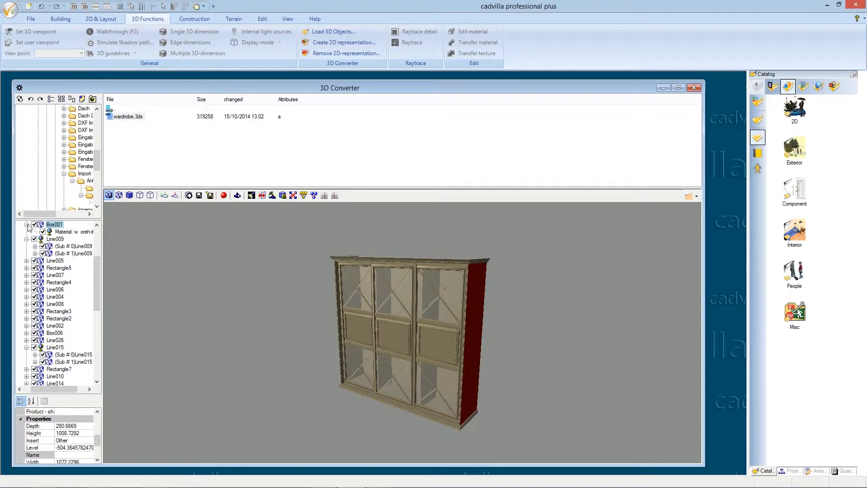
mouse_move(71, 238)
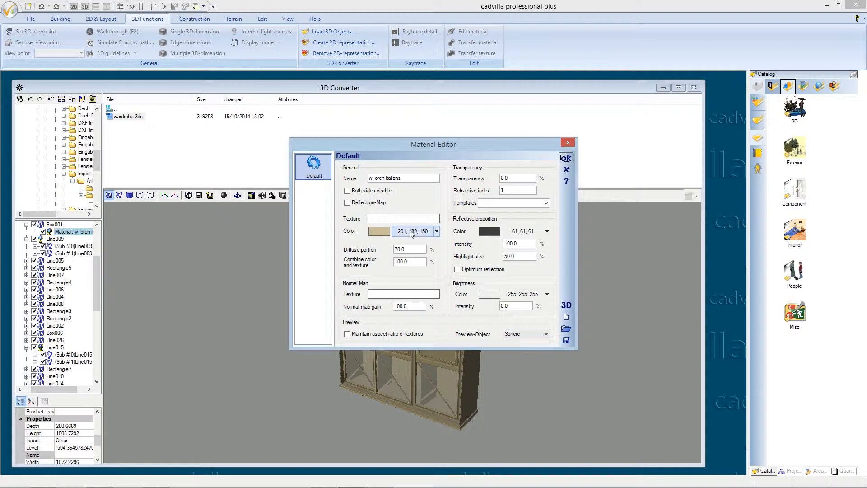
Texture w. oreh-italians with wood.jpg, diffuse 100 and combine colour/texture 0.
left_click(379, 230)
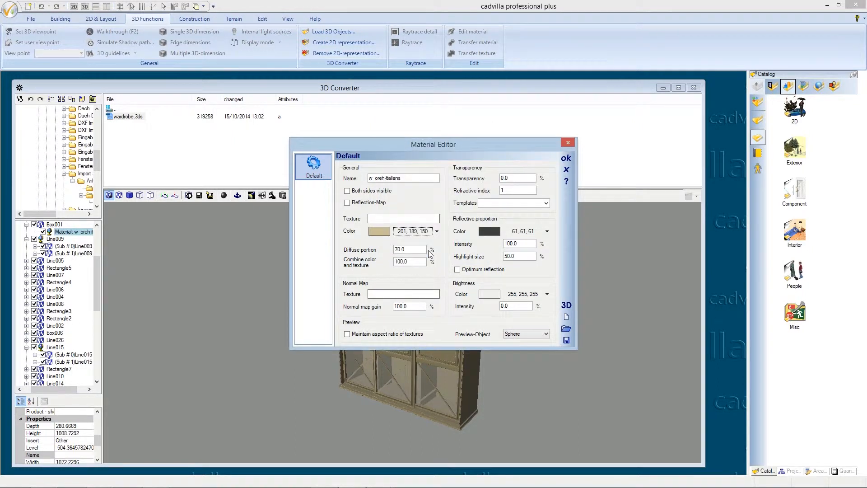
mouse_move(426, 221)
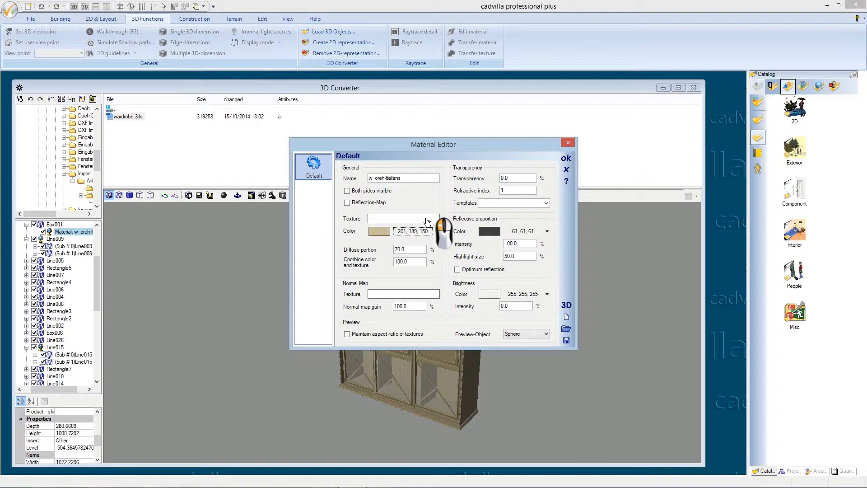
left_click(426, 218)
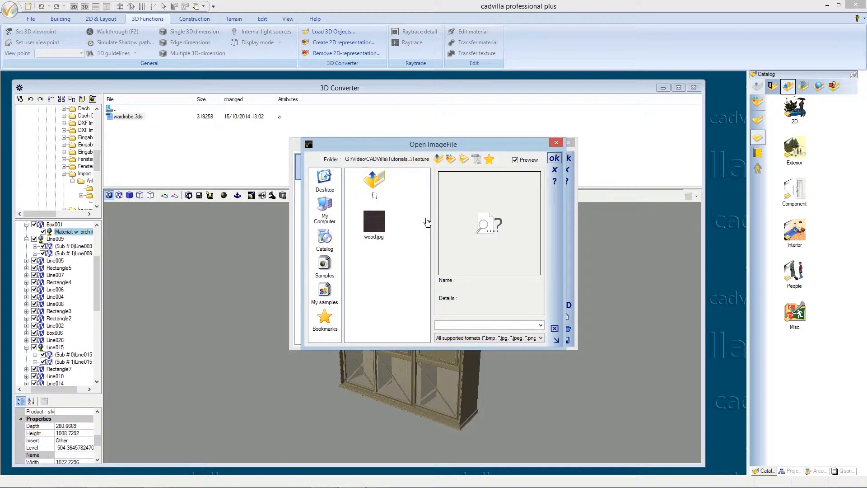
mouse_move(391, 239)
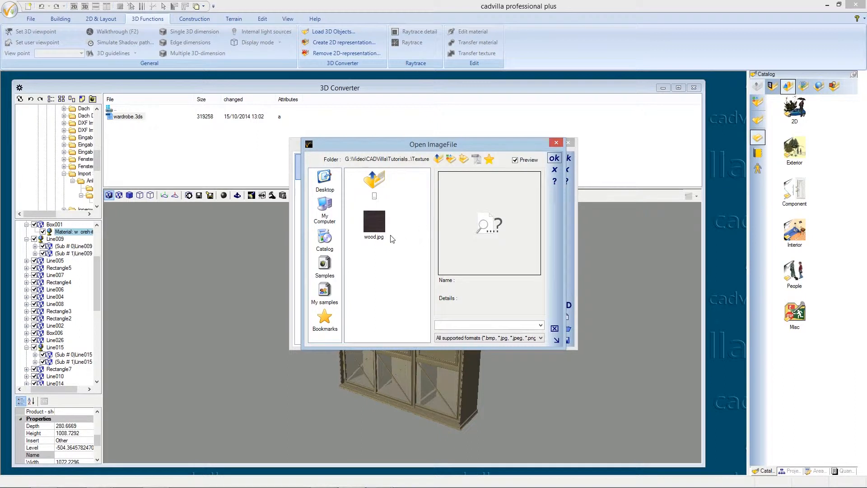
left_click(373, 224)
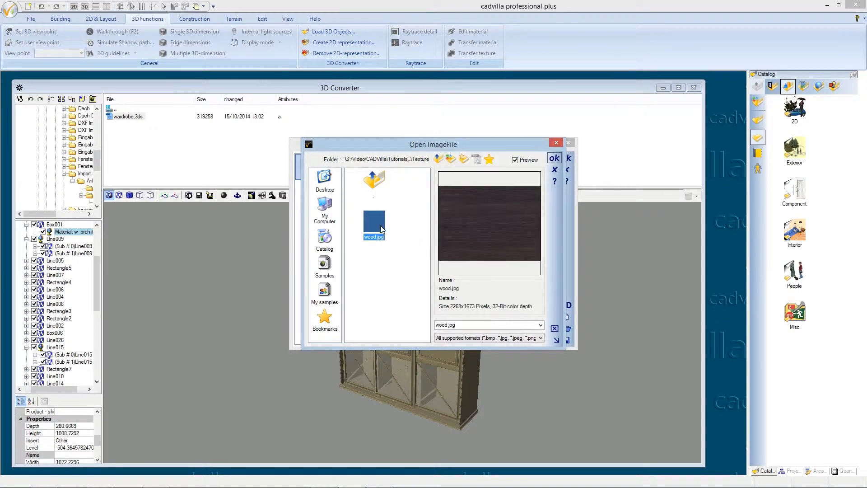
mouse_move(446, 260)
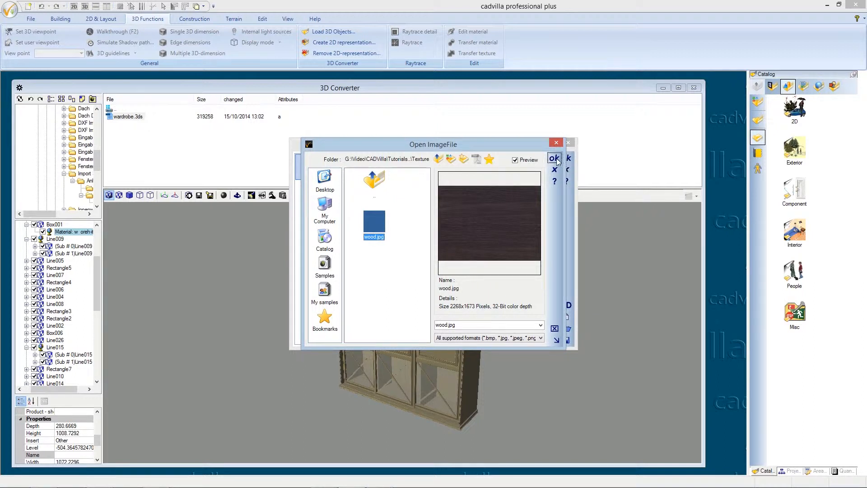
left_click(554, 158)
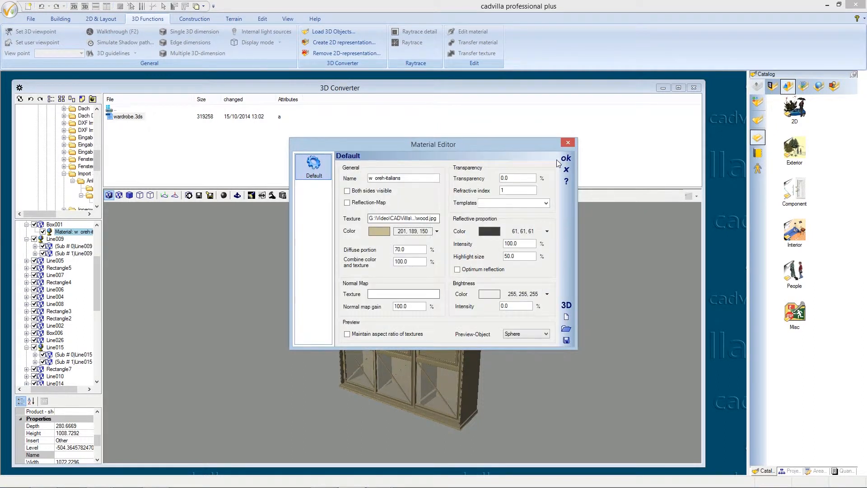
mouse_move(423, 261)
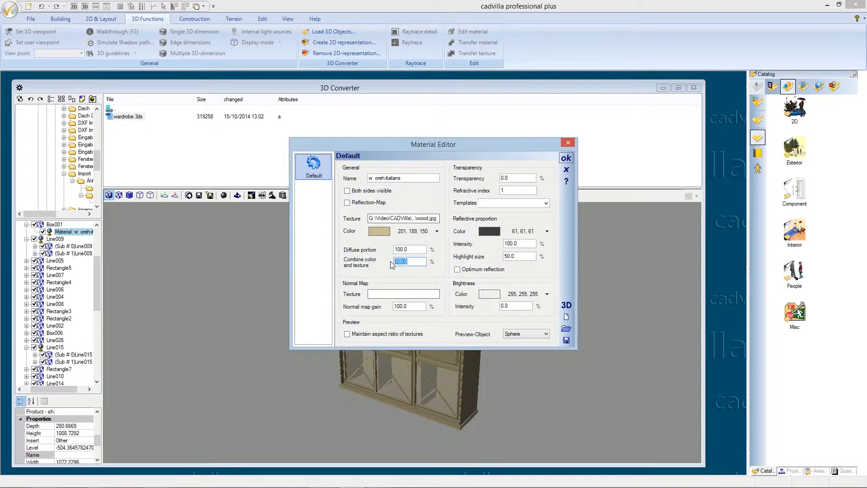
type("0")
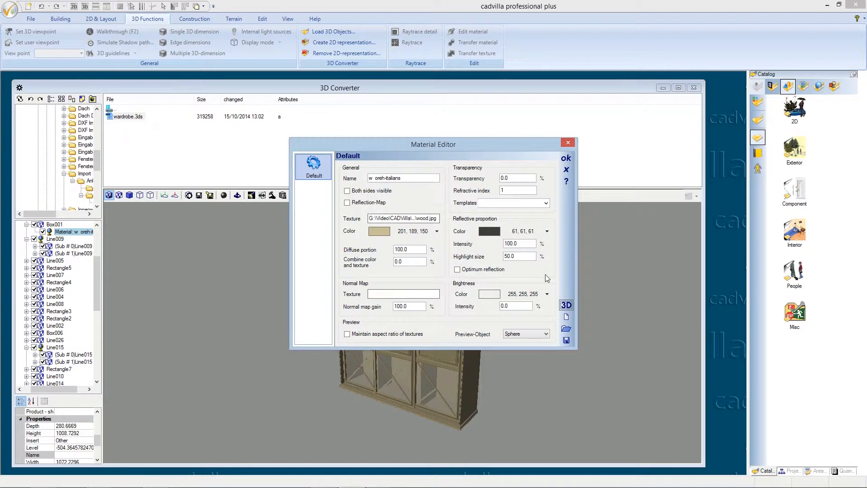
mouse_move(570, 163)
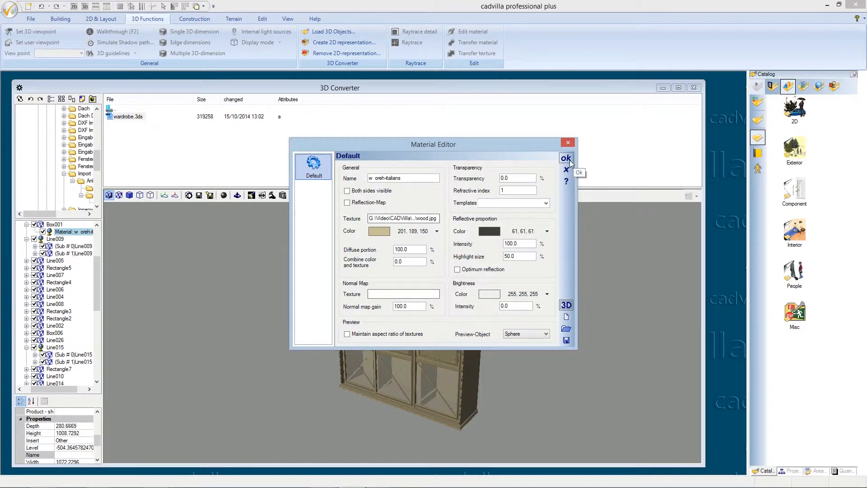
left_click(566, 158)
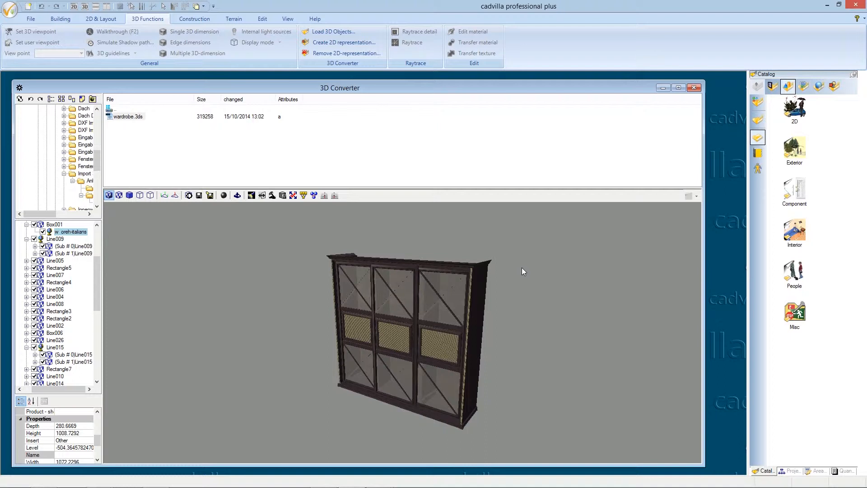
mouse_move(495, 368)
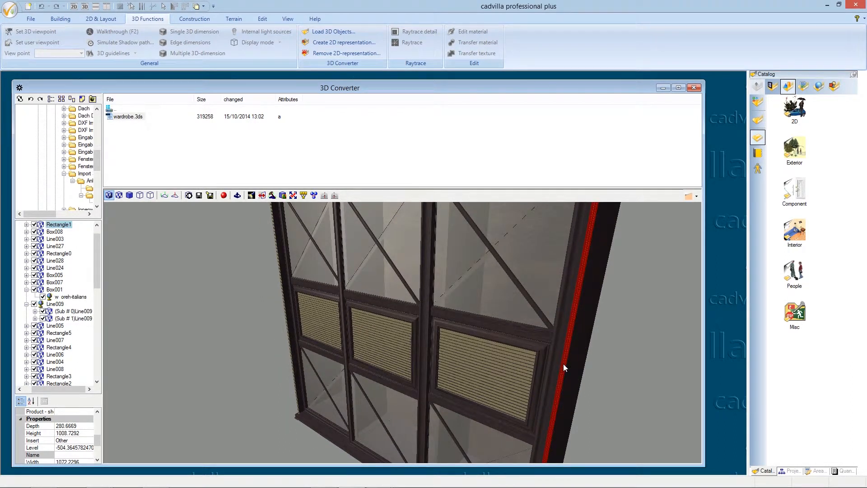
mouse_move(119, 335)
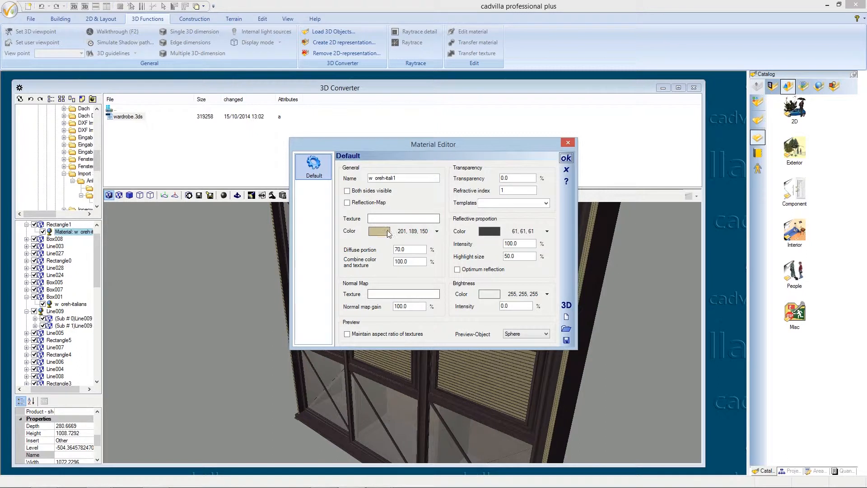
Give Rectangle1's w. oreh-itali1 material the wood.jpg texture and adjust its diffuse value.
left_click(403, 218)
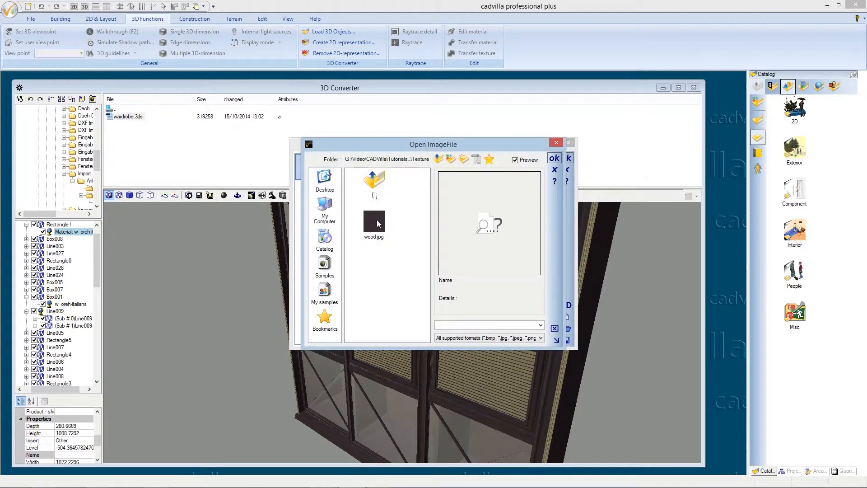
double_click(374, 216)
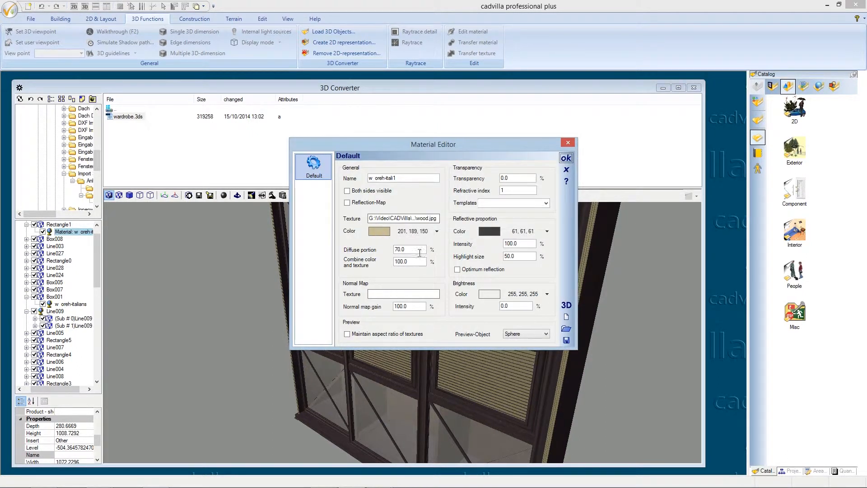
triple_click(408, 249)
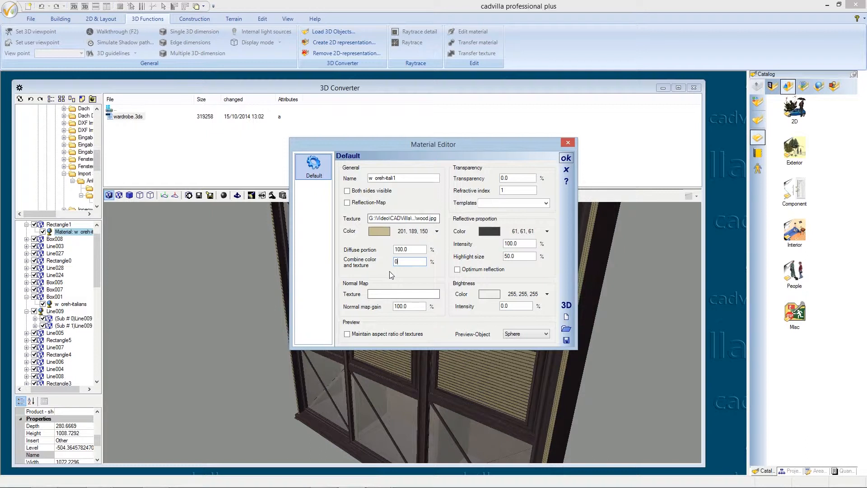
mouse_move(567, 170)
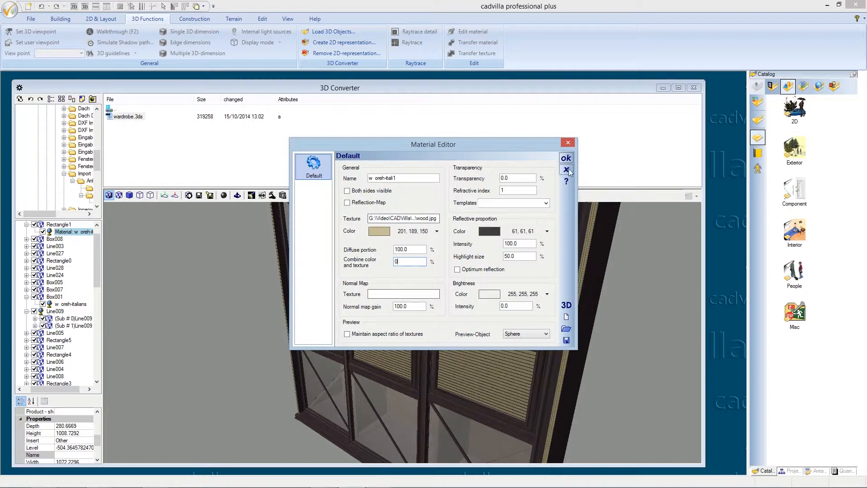
left_click(566, 158)
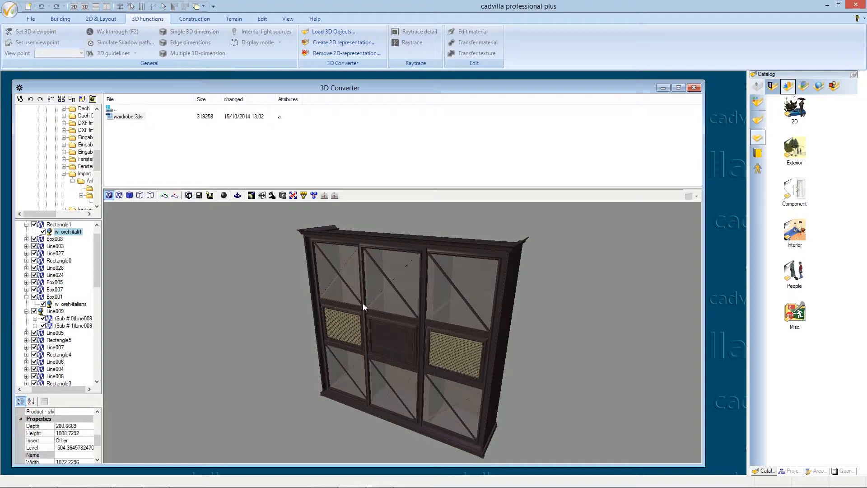
Uncheck the diagonal door bars, including Line011 and Line012, in the object tree.
left_click(349, 293)
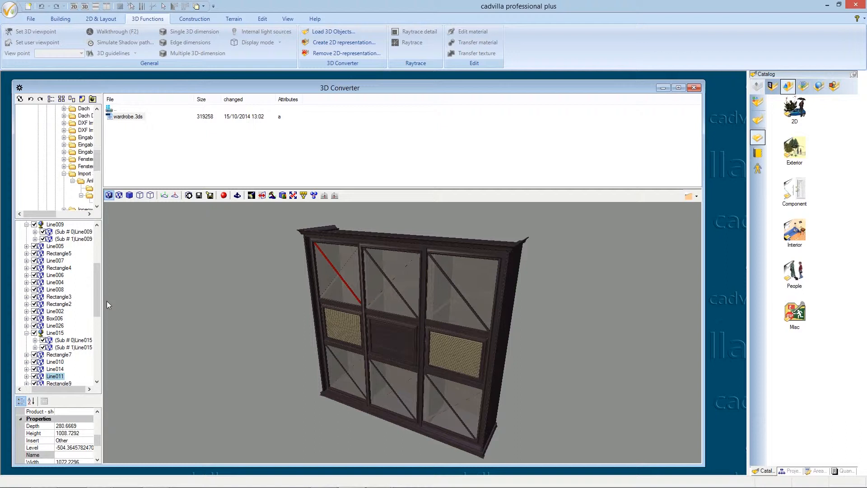
scroll("down", 3)
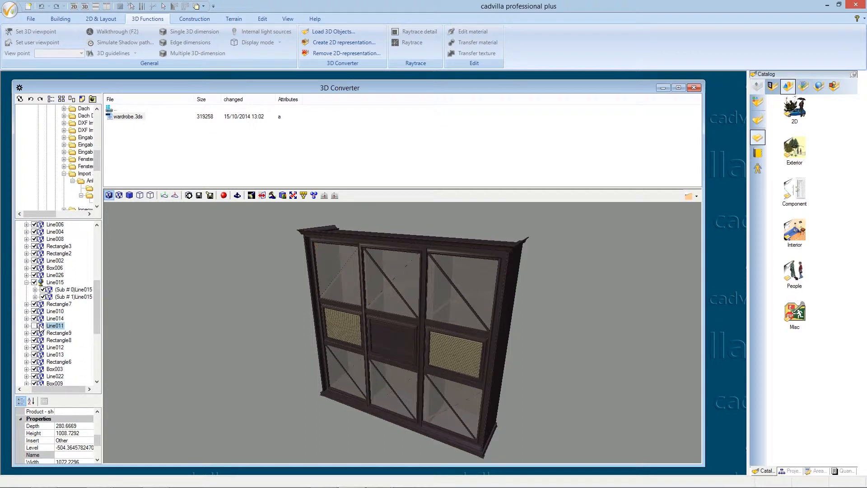
left_click(55, 346)
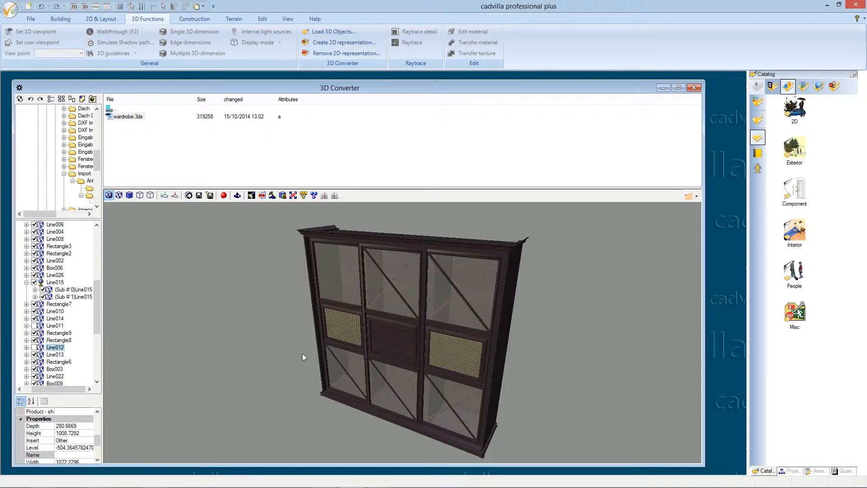
left_click(55, 318)
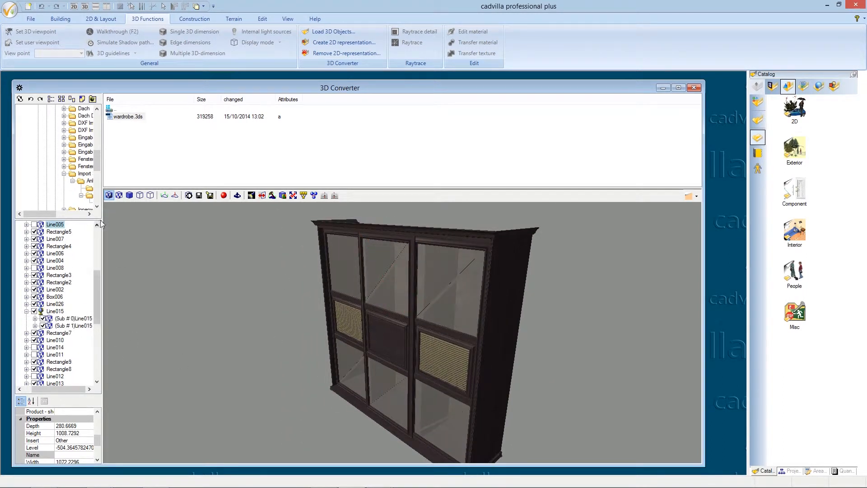
Cycle through shaded, transparent and outlined display modes, then return to textured view.
left_click(119, 194)
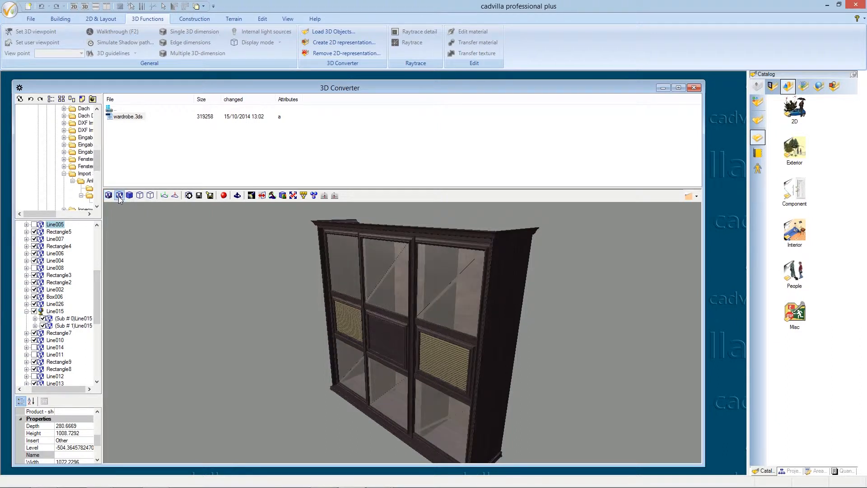
mouse_move(119, 194)
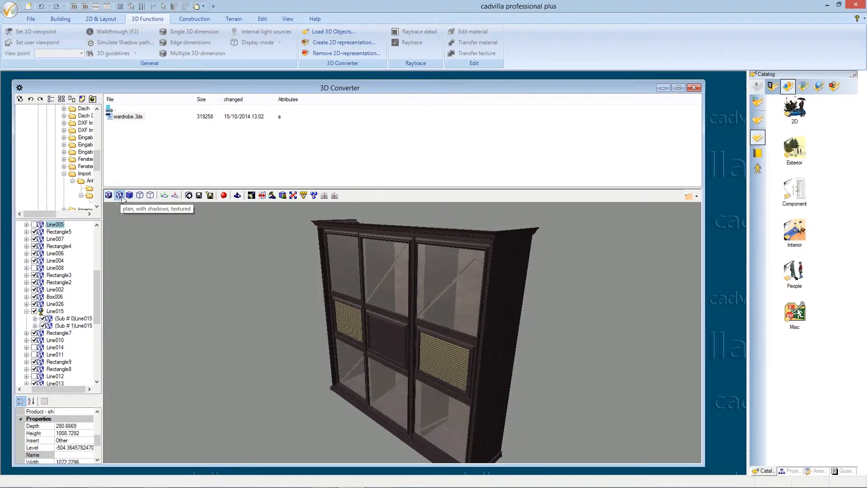
left_click(129, 194)
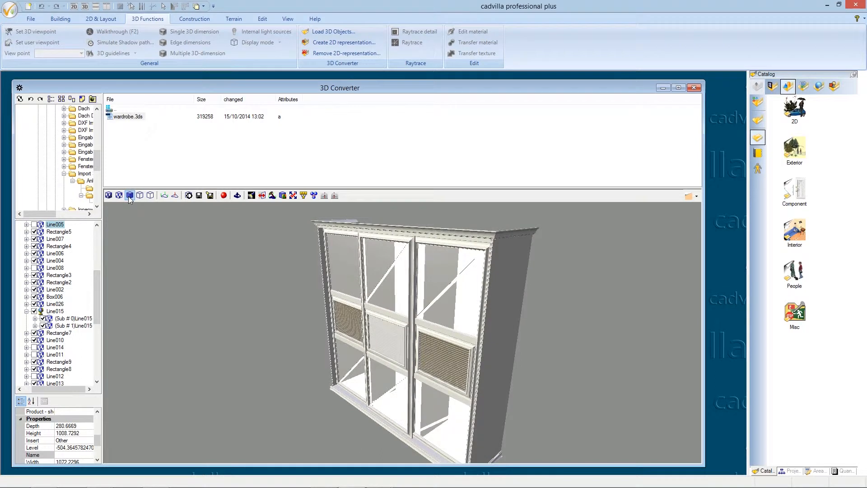
left_click(140, 195)
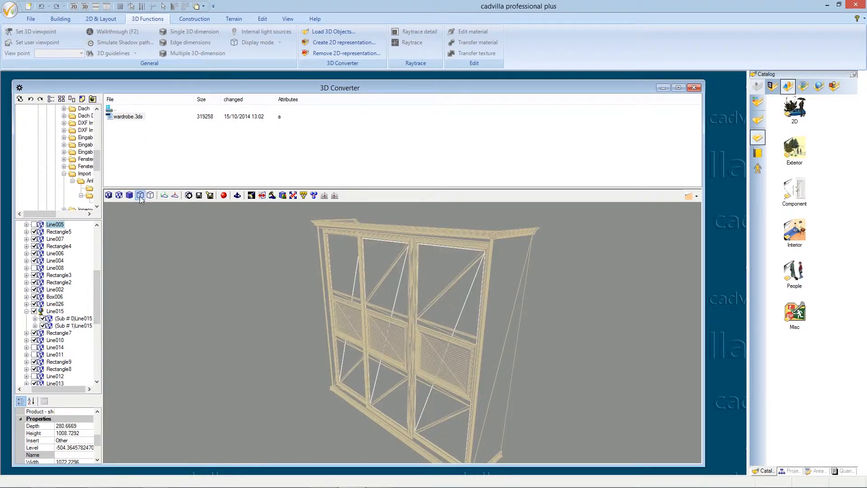
left_click(149, 195)
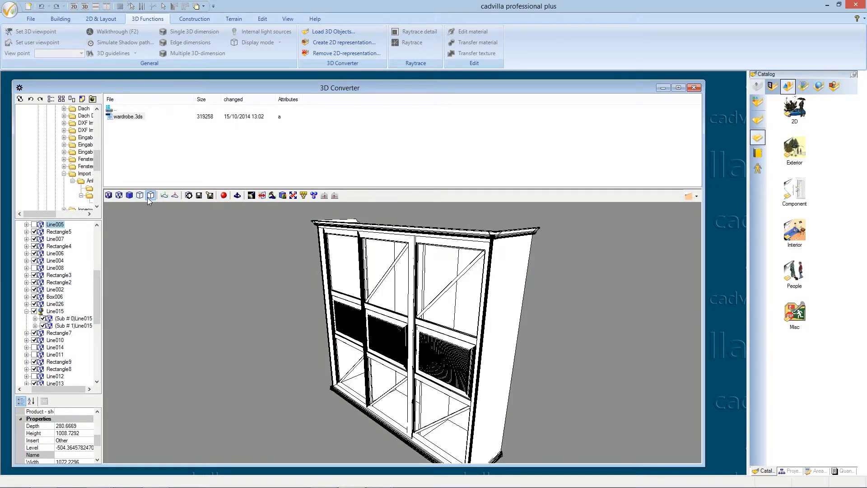
left_click(150, 194)
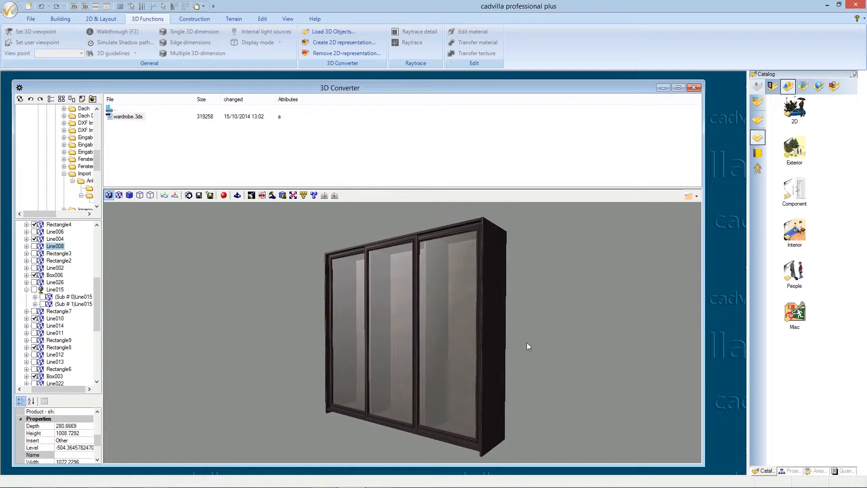
mouse_move(457, 332)
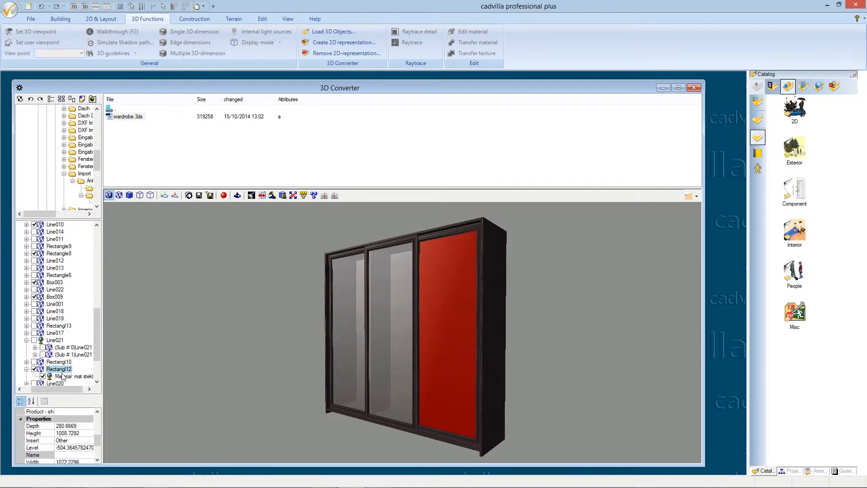
Set the mat steklo glass colour to Silver and transparency to 10.
double_click(72, 376)
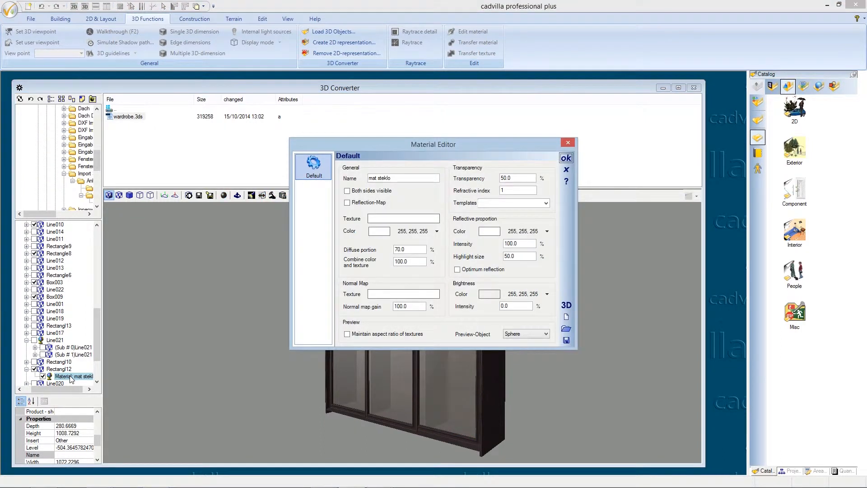
mouse_move(166, 384)
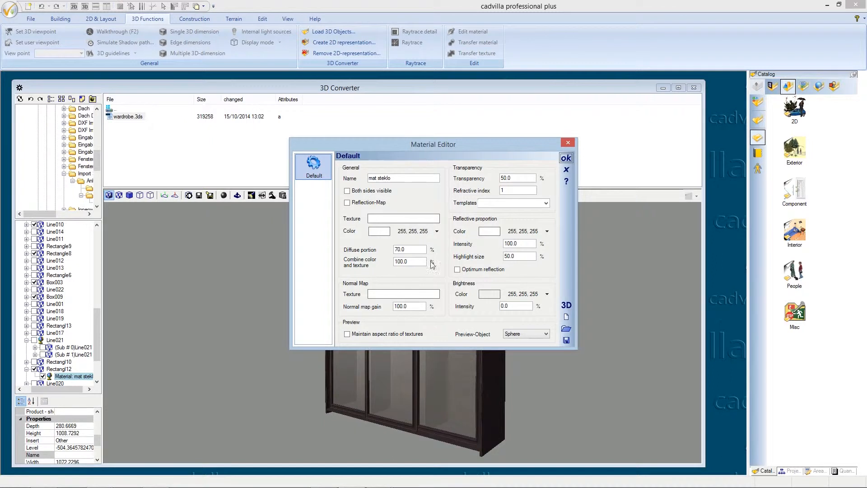
left_click(379, 231)
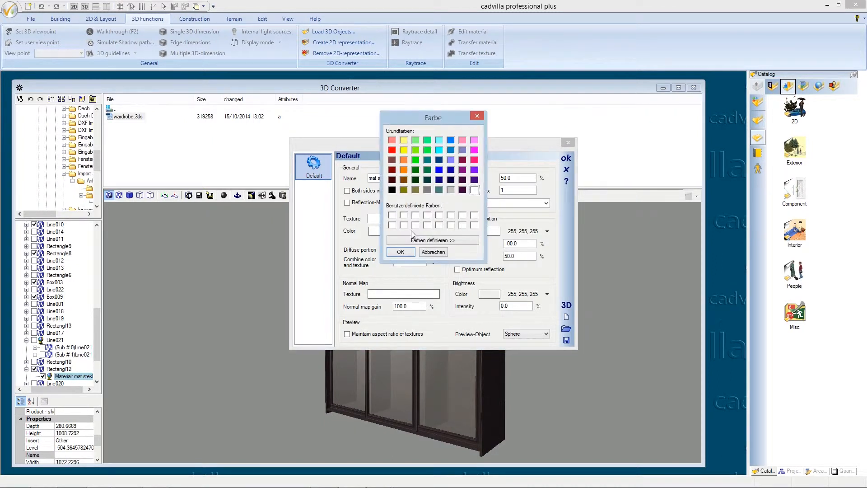
mouse_move(453, 195)
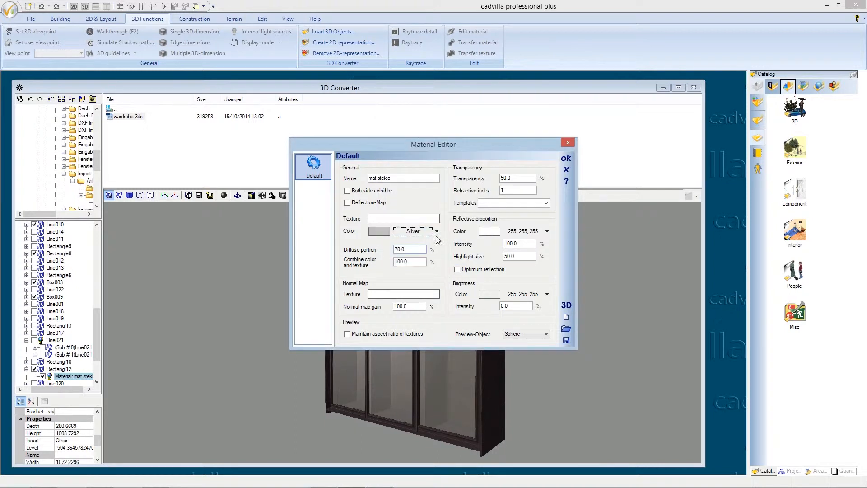
triple_click(515, 178)
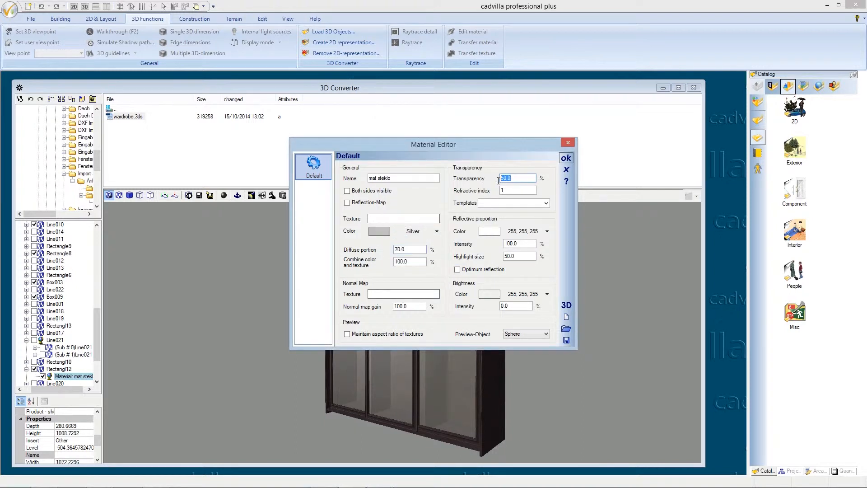
type("10")
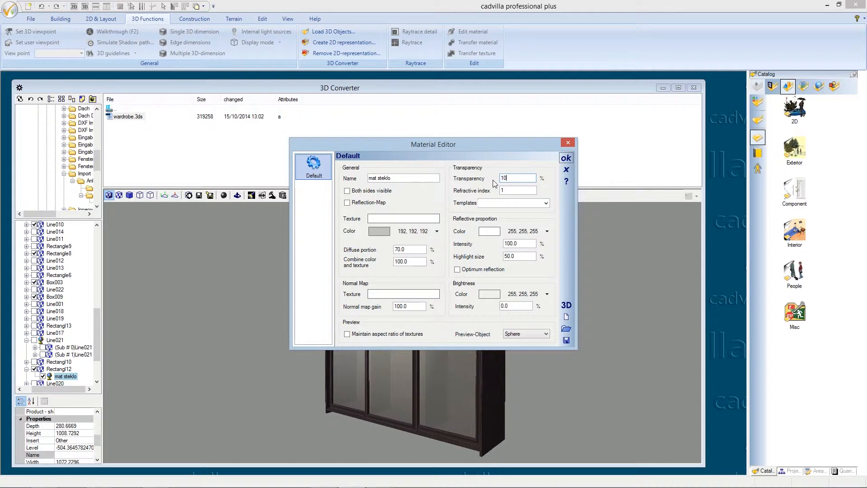
left_click(564, 157)
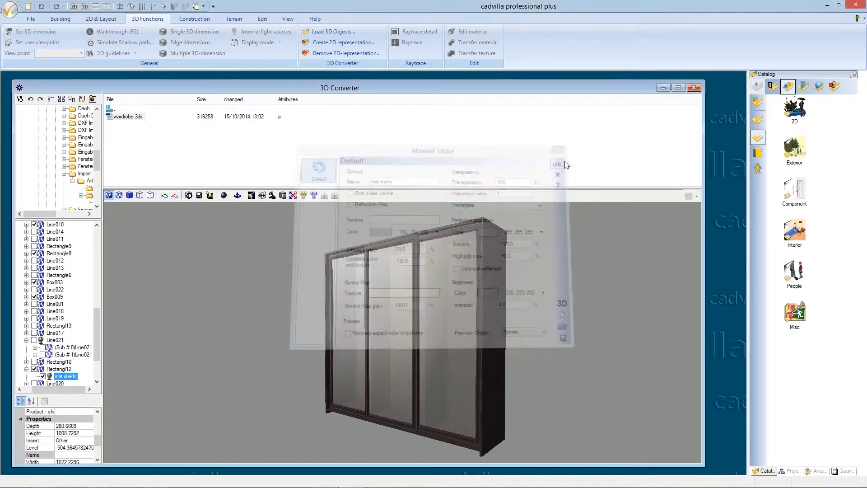
left_click(556, 163)
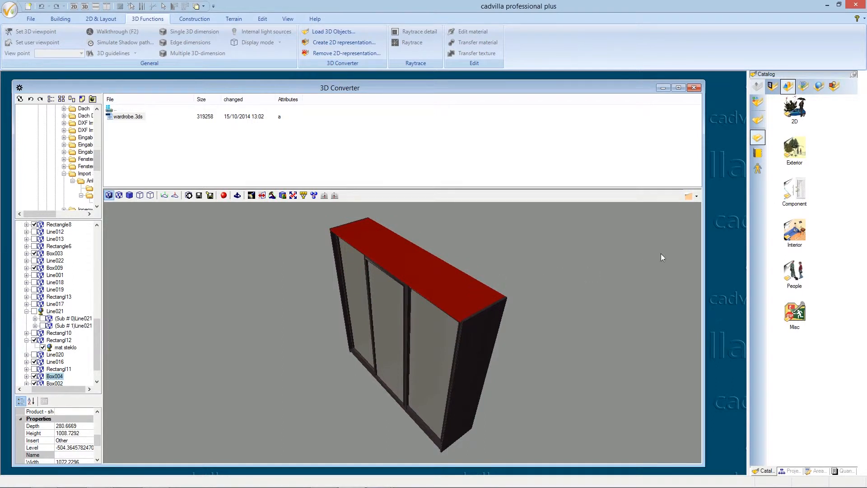
left_click(694, 195)
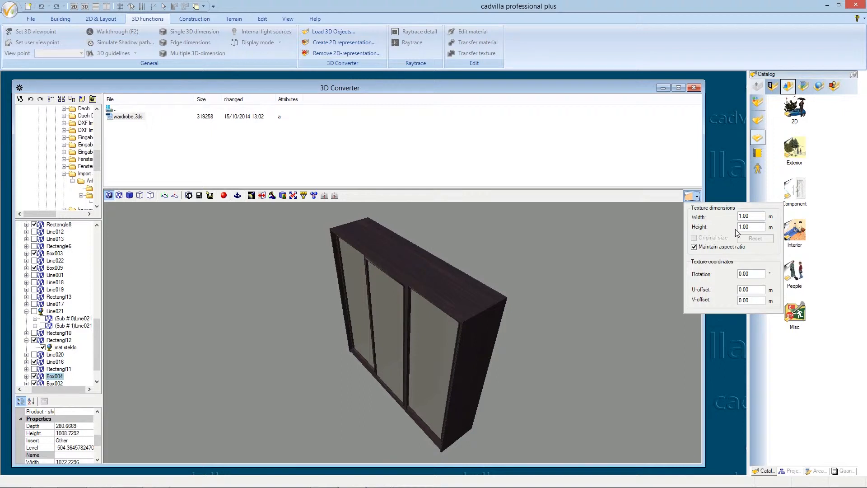
mouse_move(751, 276)
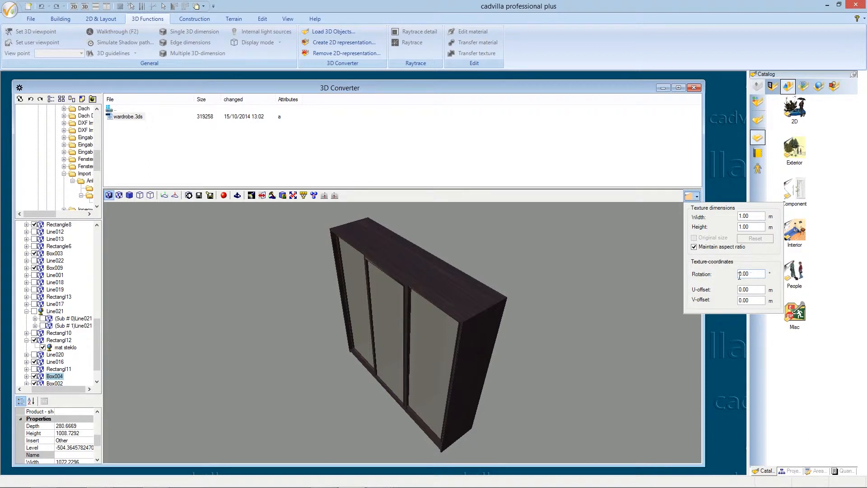
left_click(691, 195)
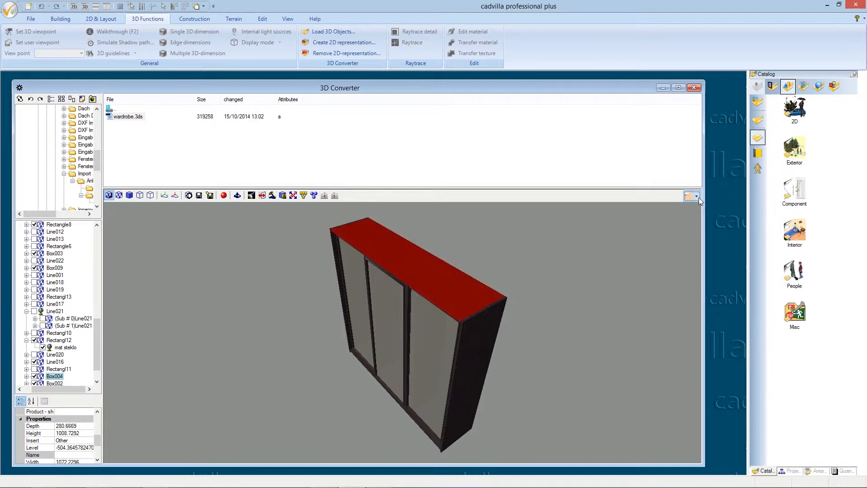
left_click(690, 196)
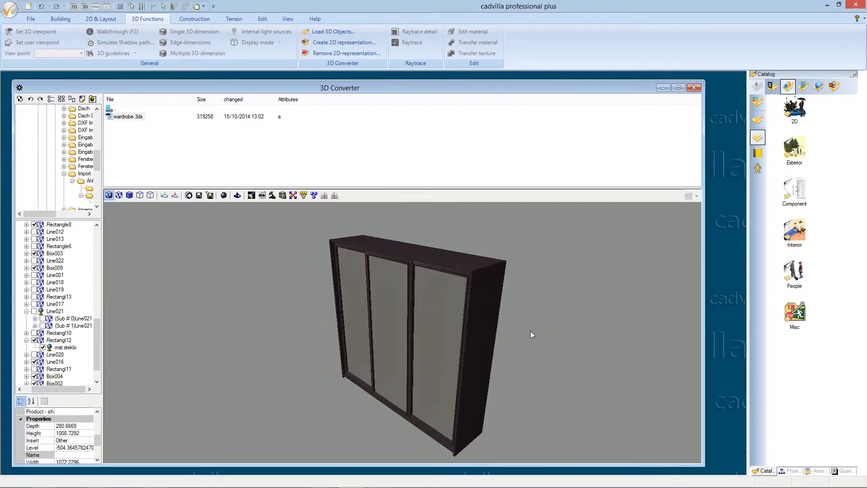
mouse_move(836, 126)
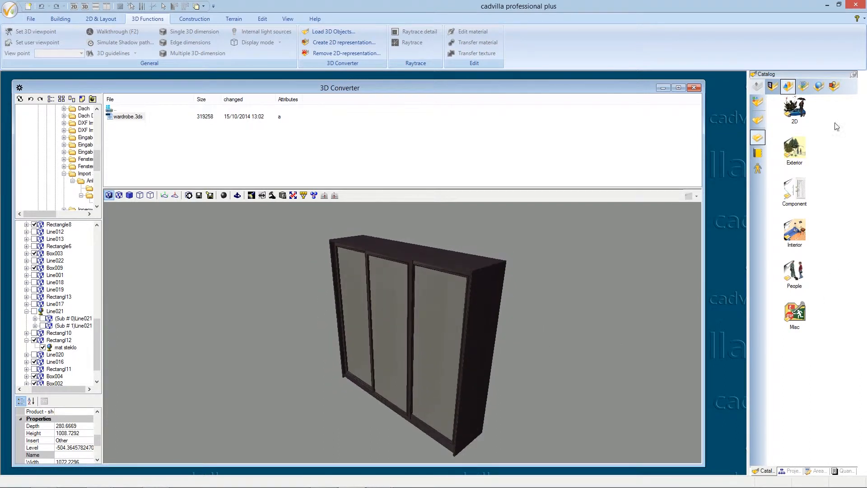
mouse_move(820, 86)
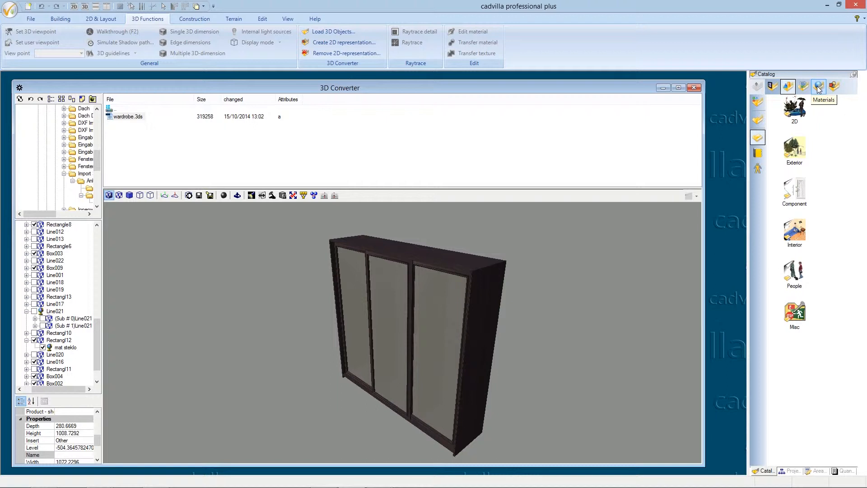
Open the Wood materials catalog folder and select Wood (KVH).
left_click(818, 86)
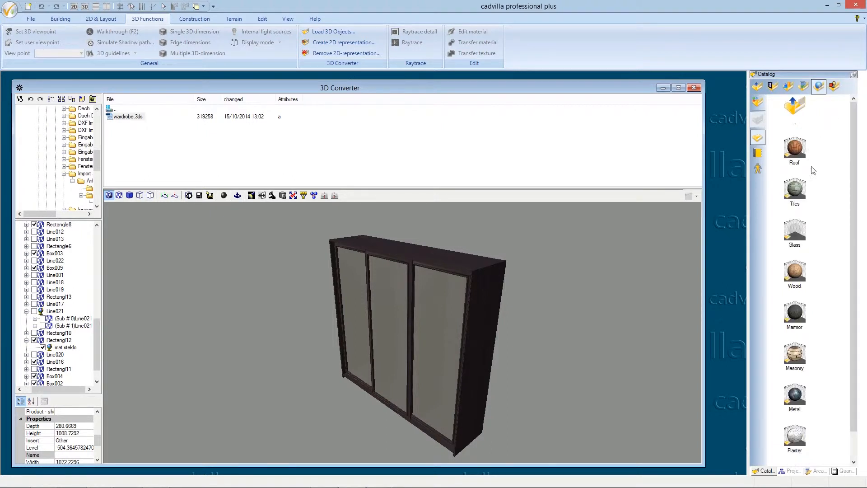
scroll("down", 3)
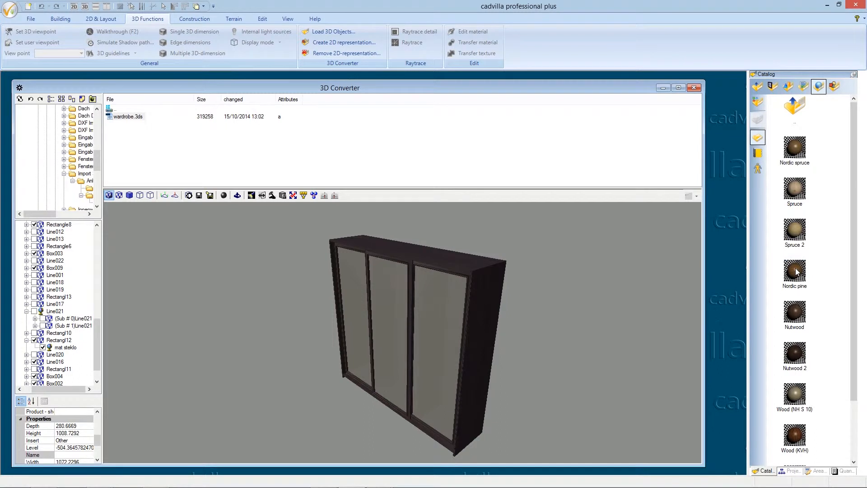
scroll("down", 3)
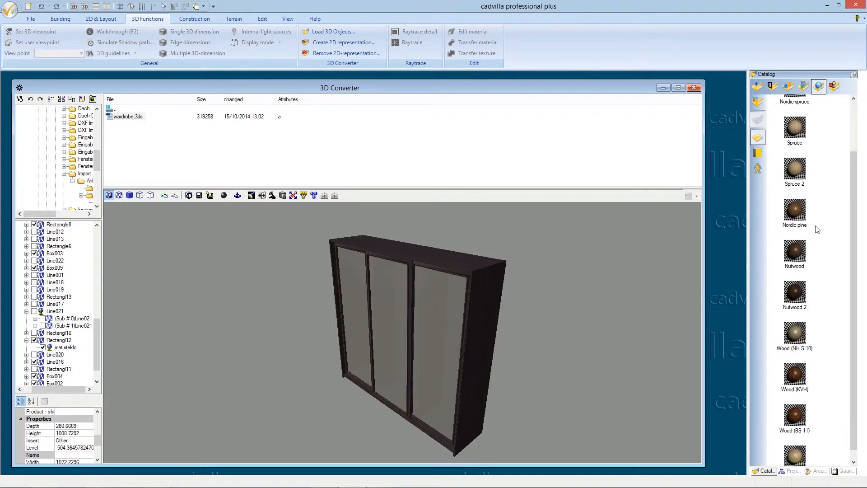
left_click(794, 374)
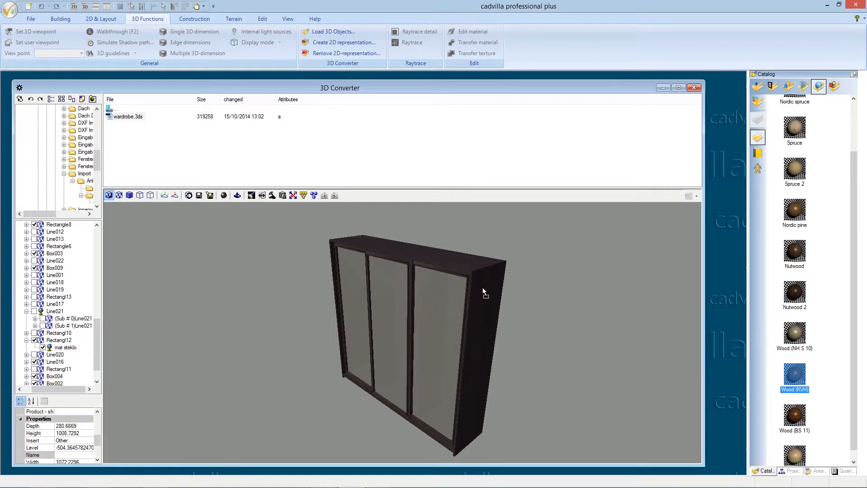
mouse_move(724, 364)
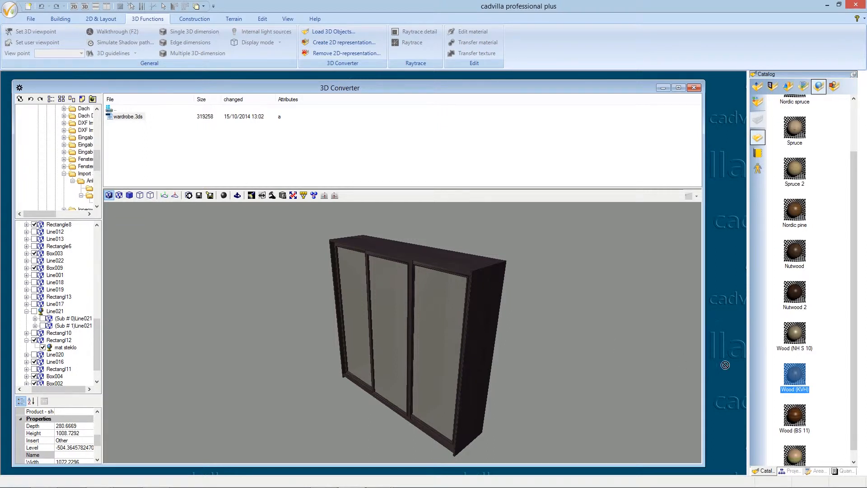
mouse_move(795, 372)
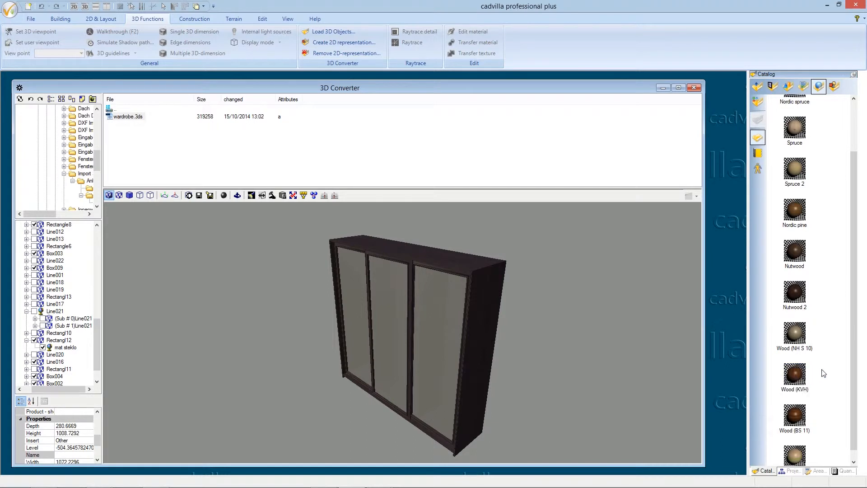
mouse_move(586, 437)
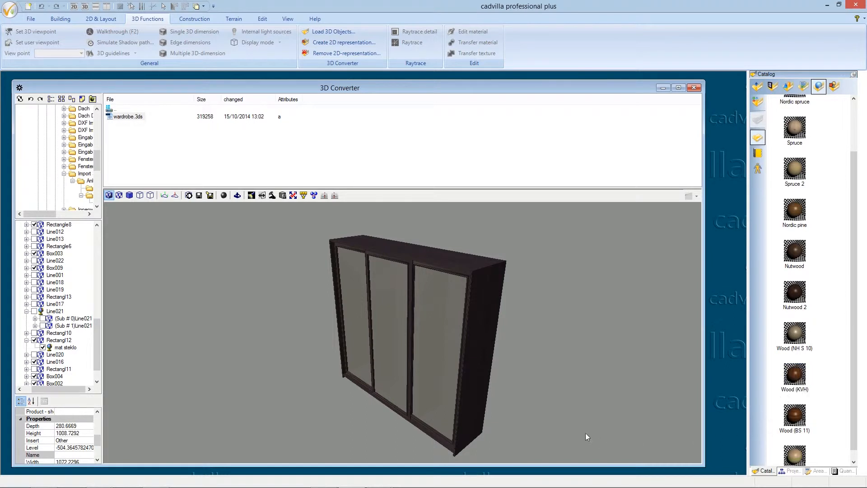
mouse_move(286, 280)
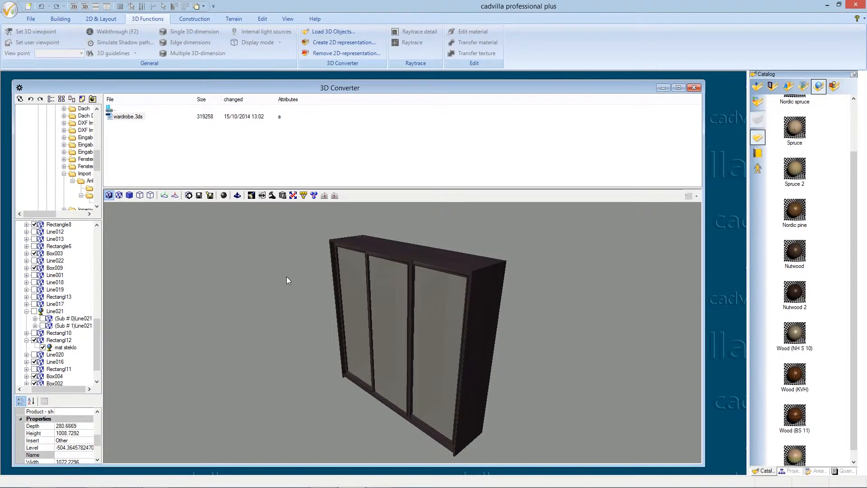
mouse_move(209, 195)
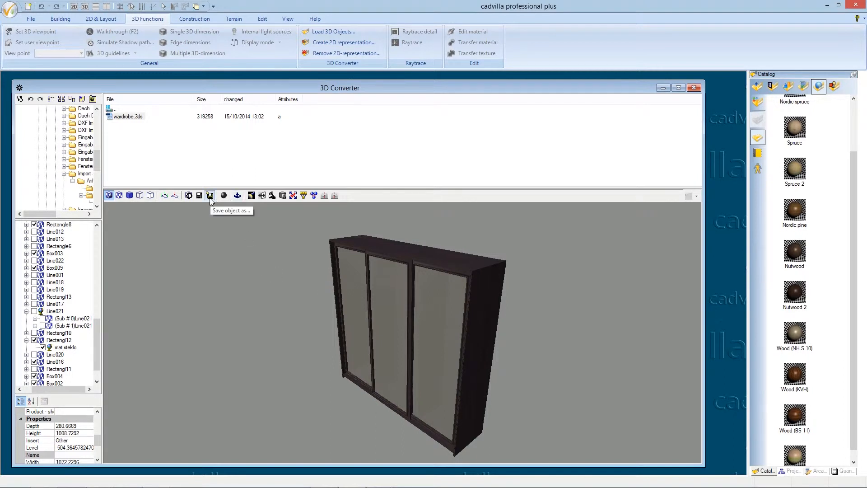
Begin Save object as and browse to the catalog's Objects folder.
left_click(209, 195)
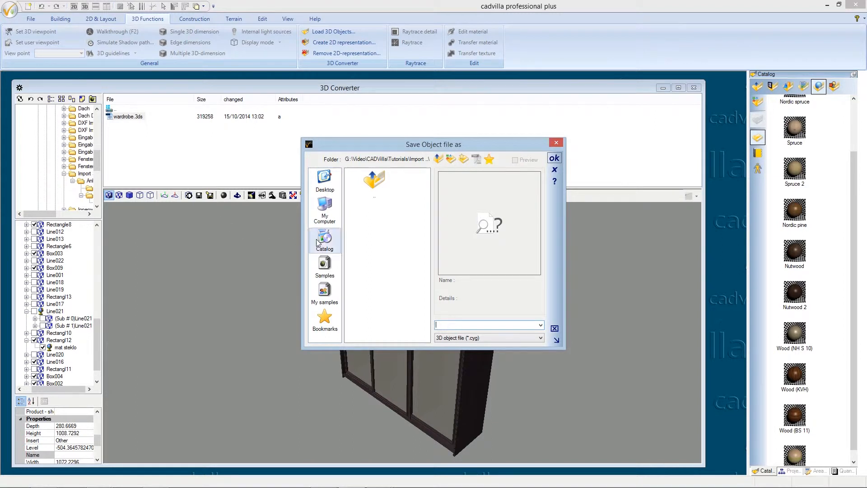
left_click(325, 241)
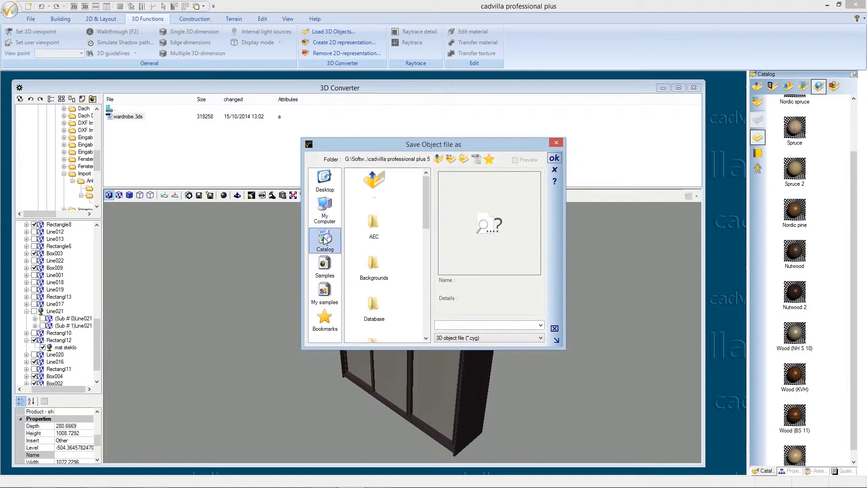
mouse_move(408, 232)
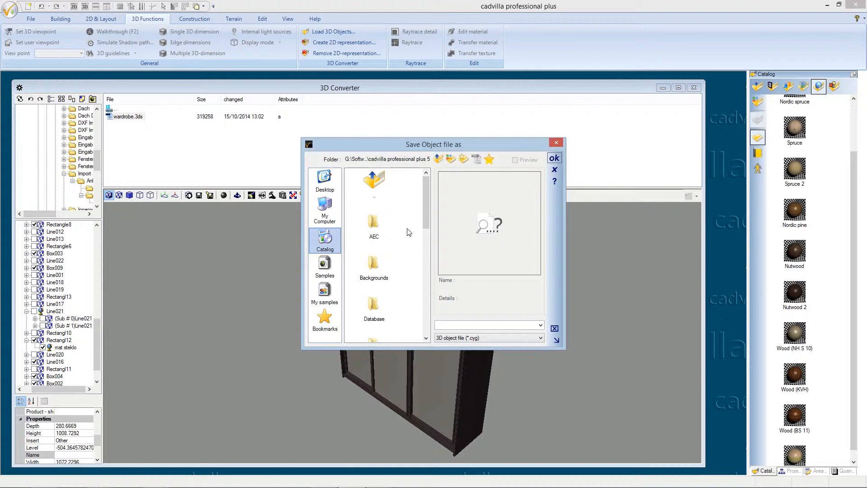
scroll("down", 3)
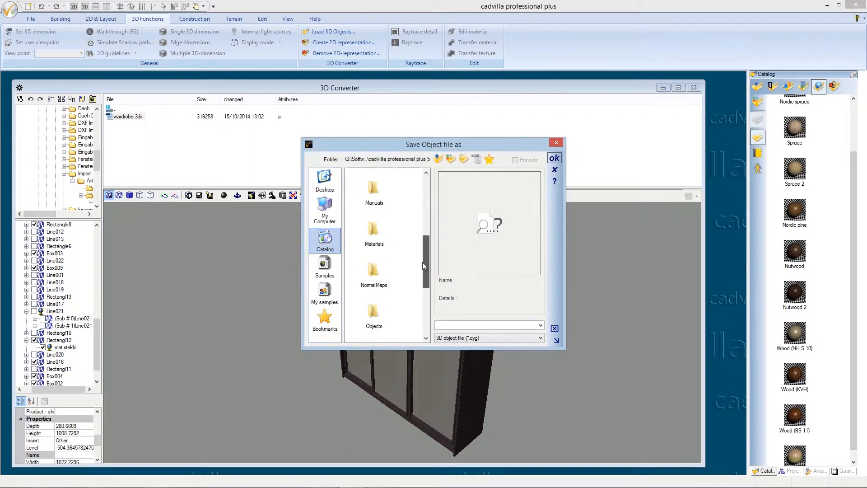
scroll("down", 3)
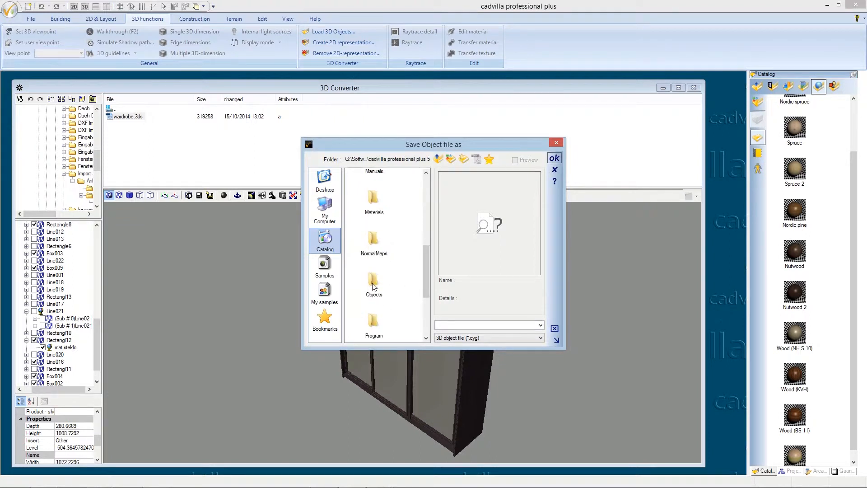
double_click(373, 282)
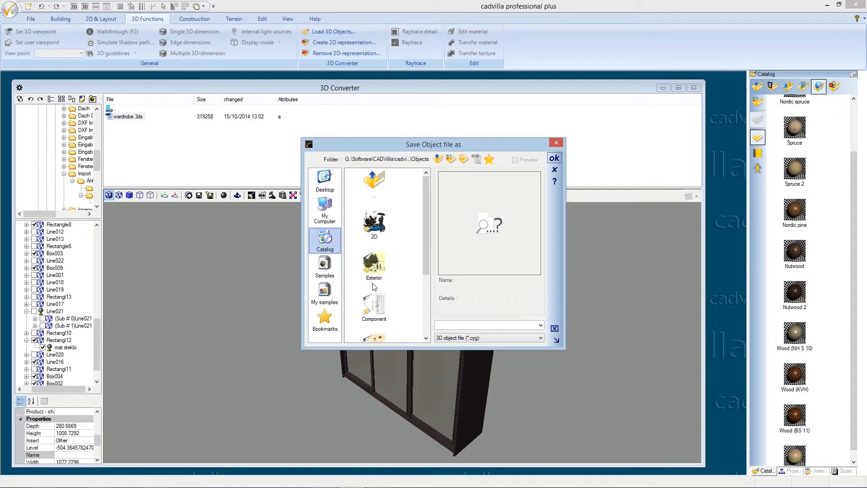
mouse_move(415, 268)
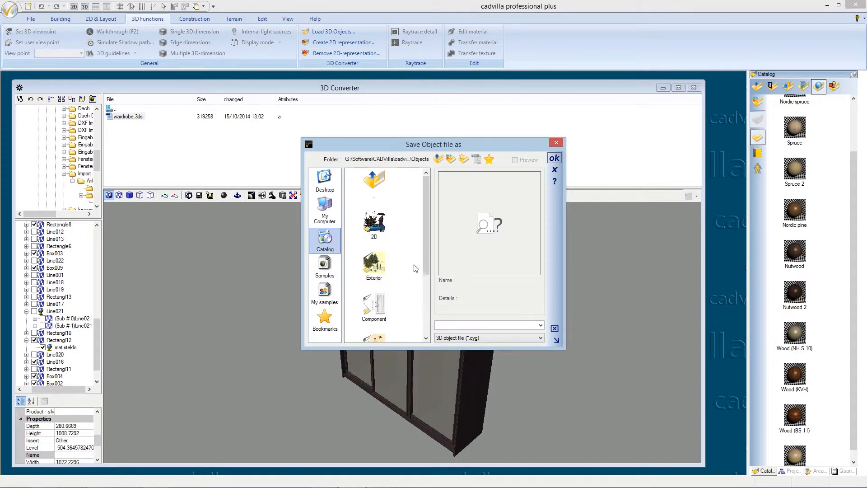
Add a new folder named 'Tutorial Objects' under Objects.
left_click(463, 159)
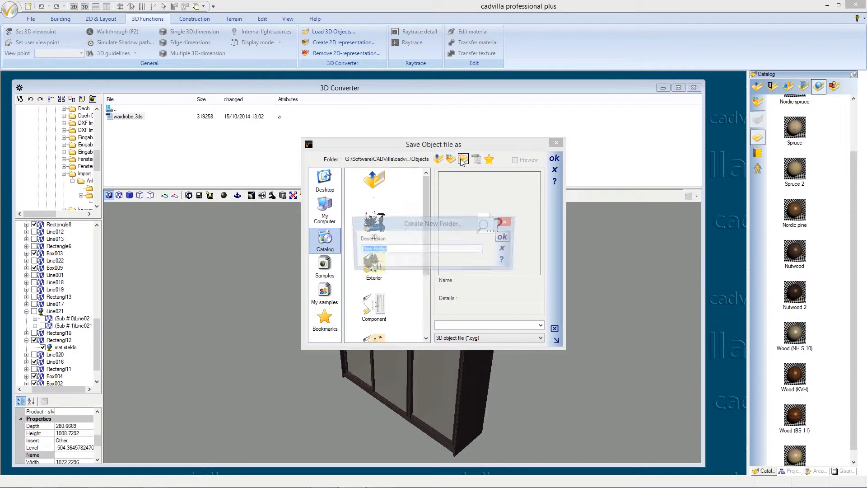
type("T")
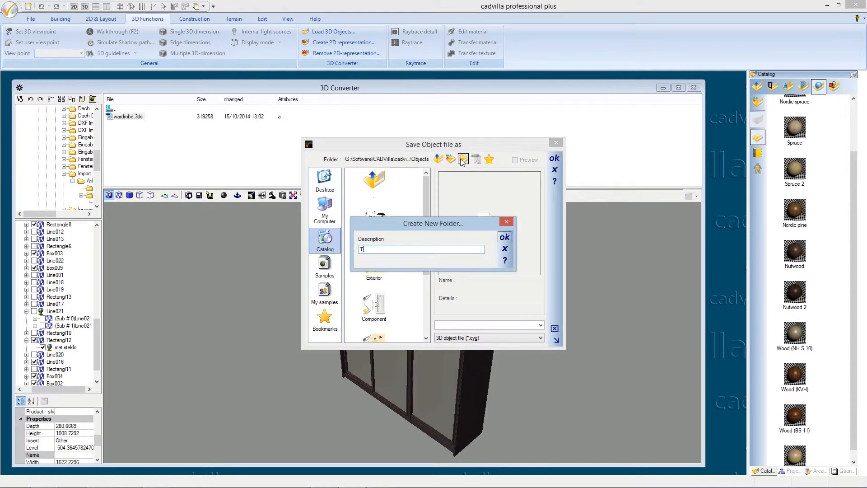
type("utorial Objects")
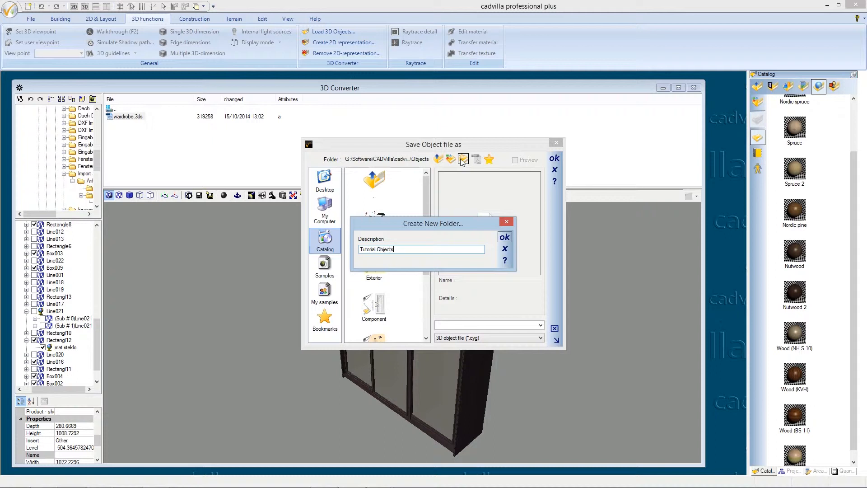
mouse_move(494, 155)
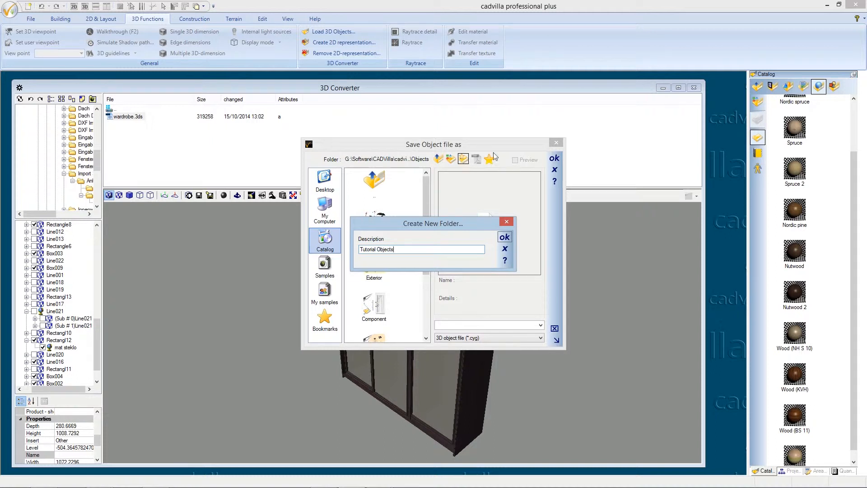
left_click(504, 248)
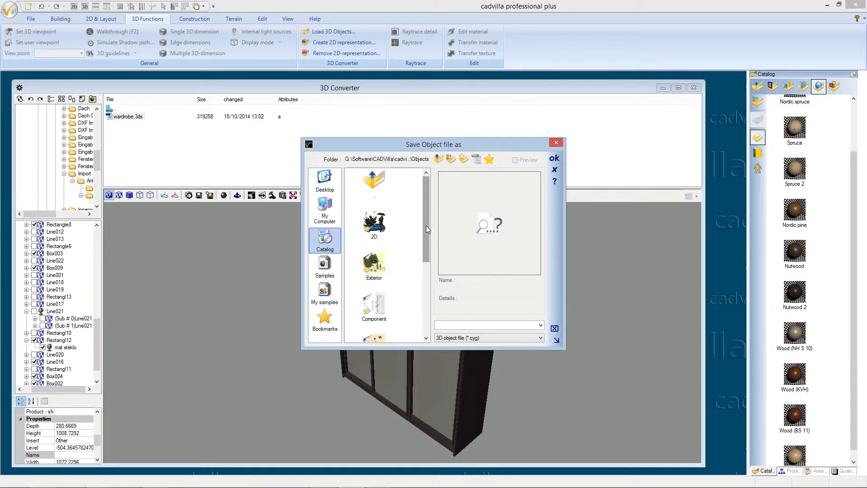
Open the Tutorial Objects folder, name the file Object_1 and confirm the save.
scroll("down", 3)
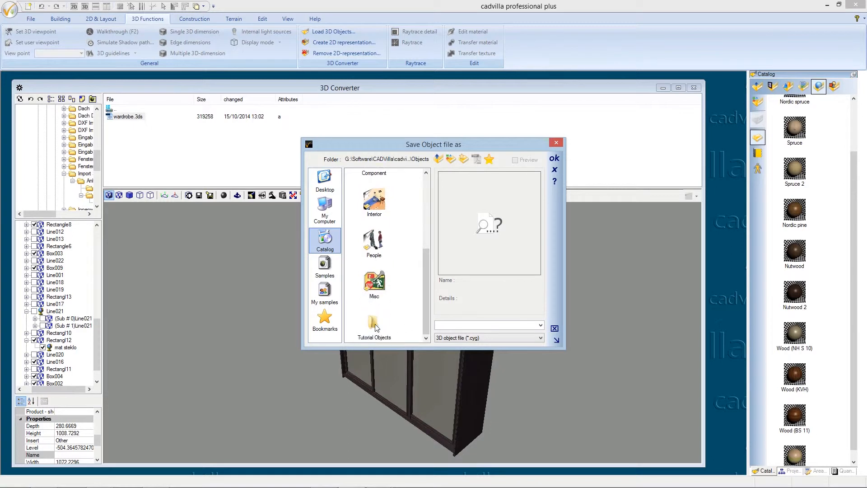
double_click(374, 323)
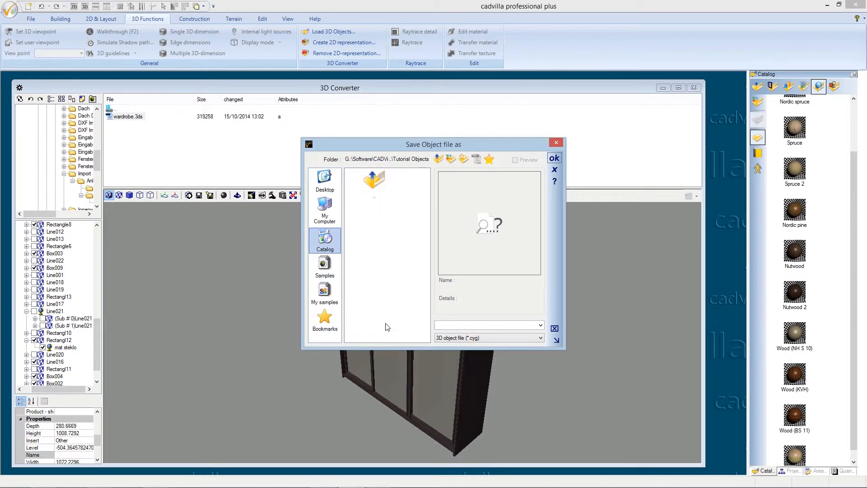
left_click(486, 325)
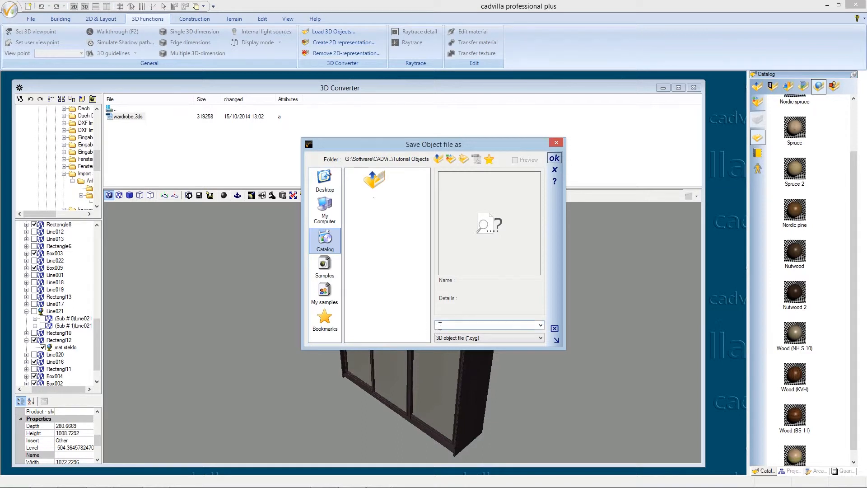
type("ON")
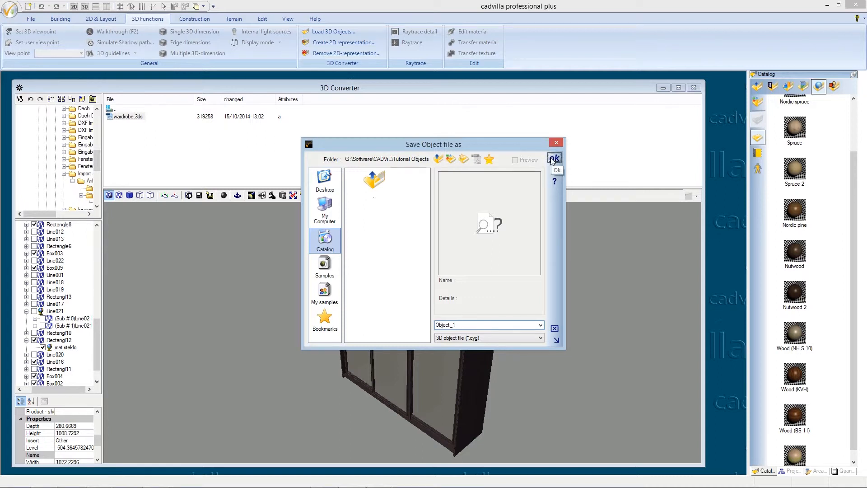
left_click(555, 158)
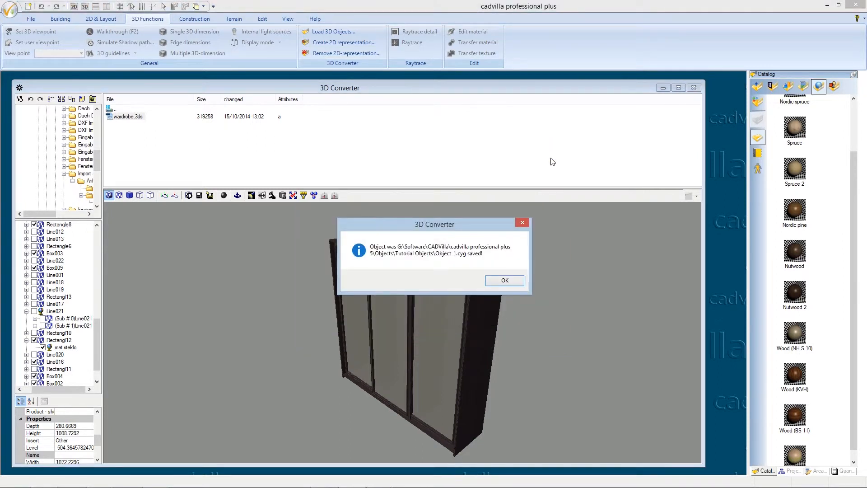
mouse_move(564, 188)
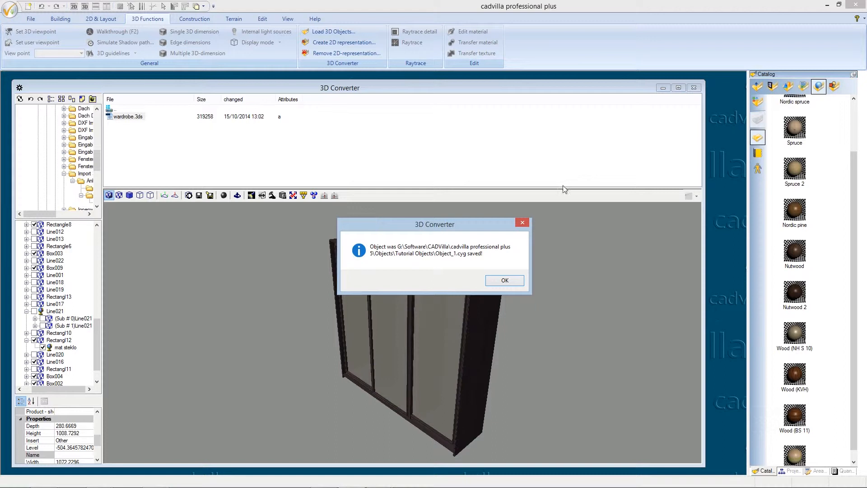
mouse_move(540, 275)
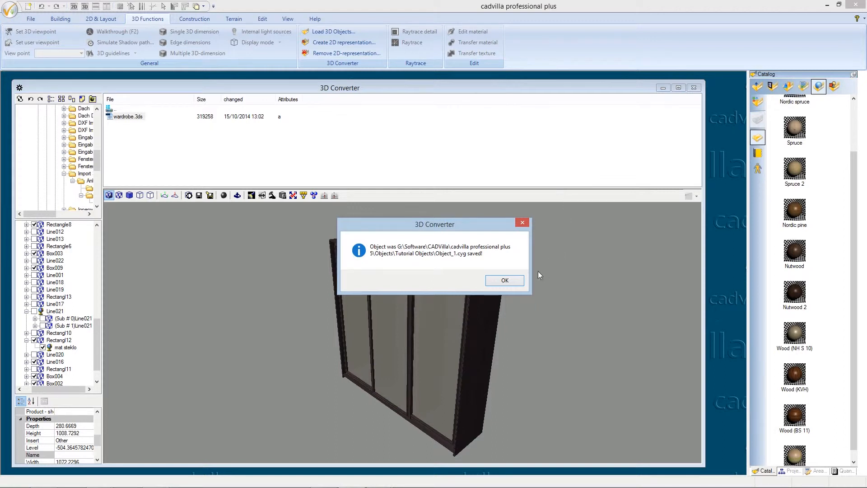
Dismiss the 'Object saved' message box with OK.
left_click(503, 280)
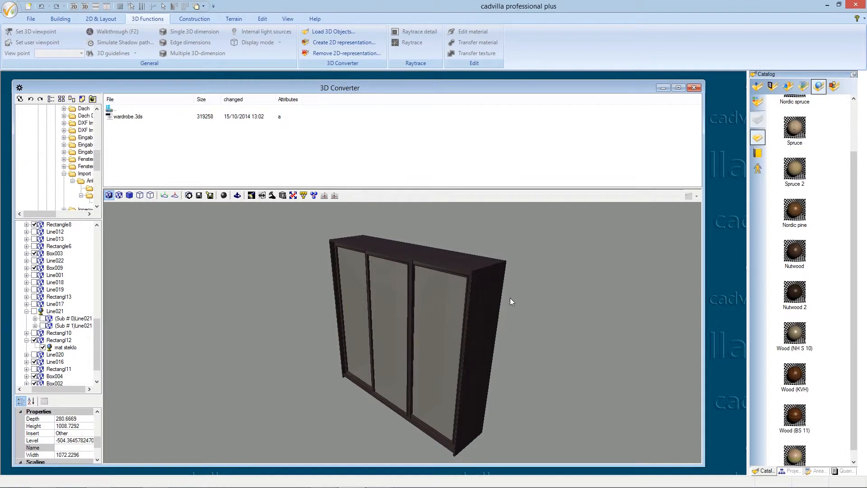
Open Object_1.cyg from Objects > Tutorial Objects and view its Details, about 10.3 m wide.
scroll("up", 3)
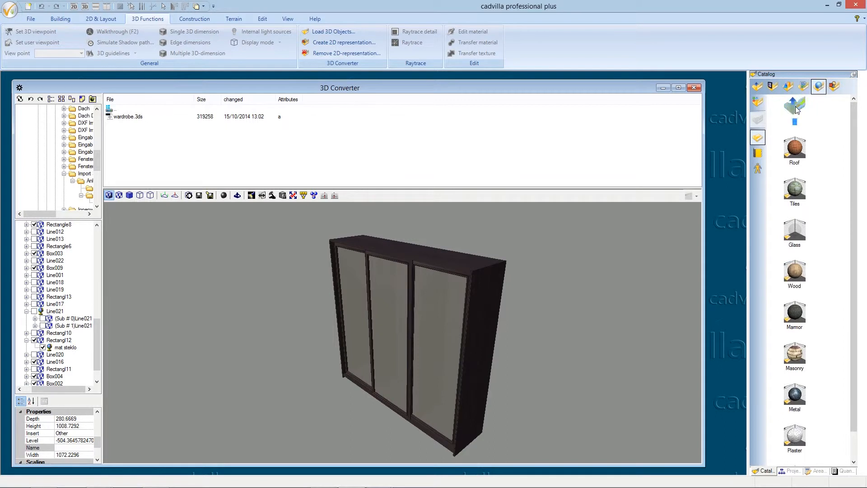
left_click(788, 86)
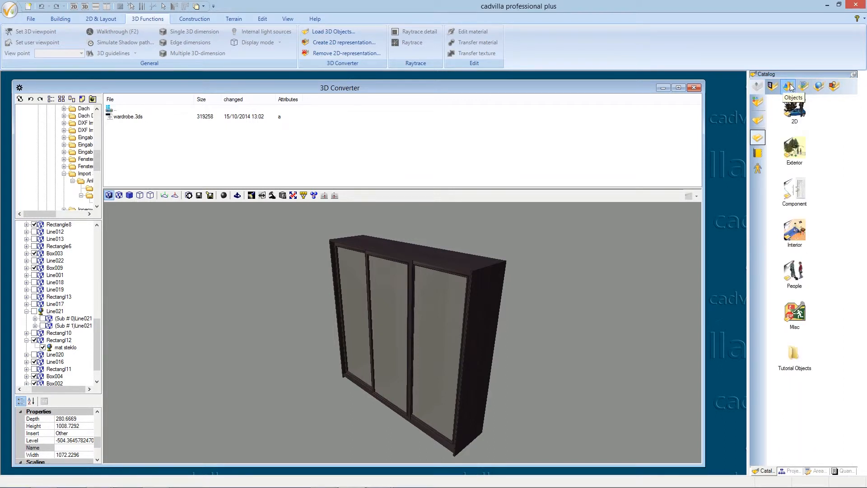
mouse_move(840, 175)
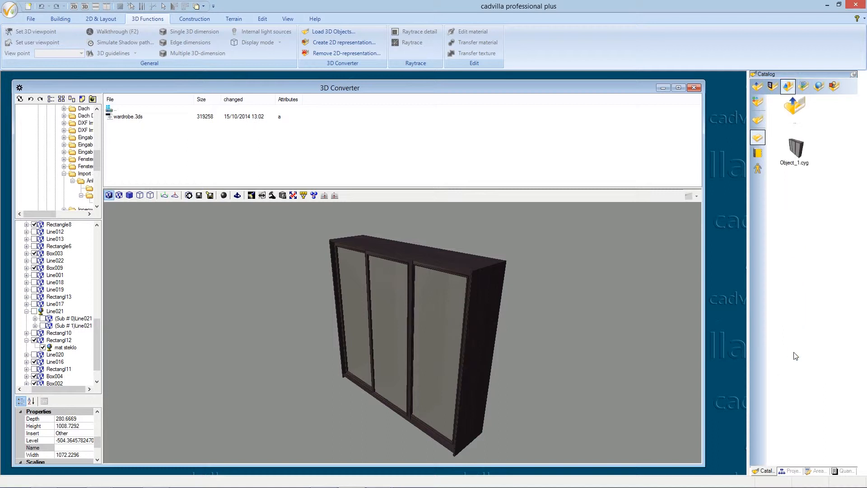
left_click(794, 148)
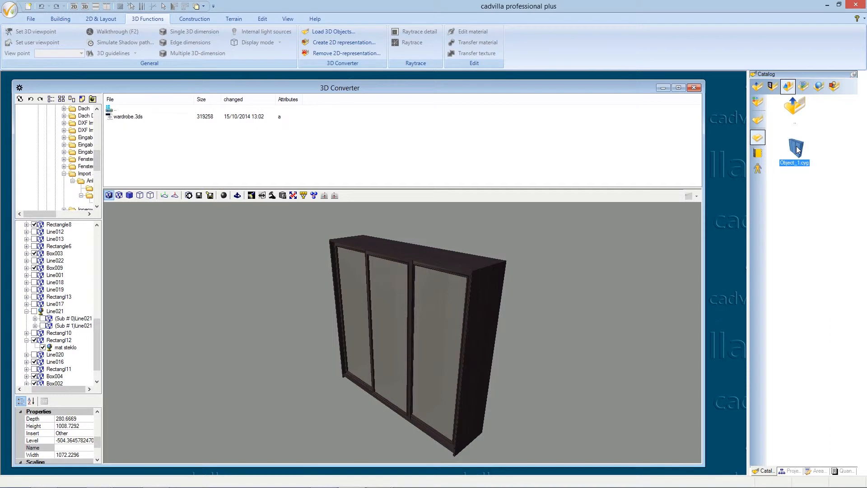
double_click(794, 146)
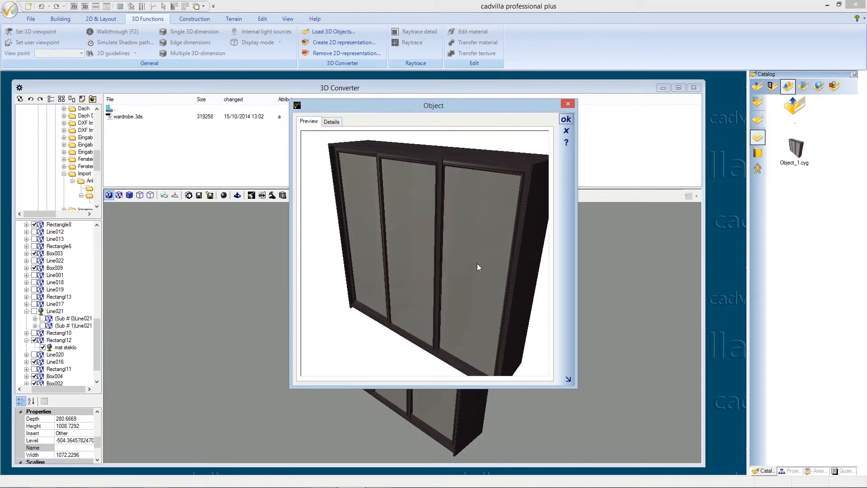
left_click(331, 121)
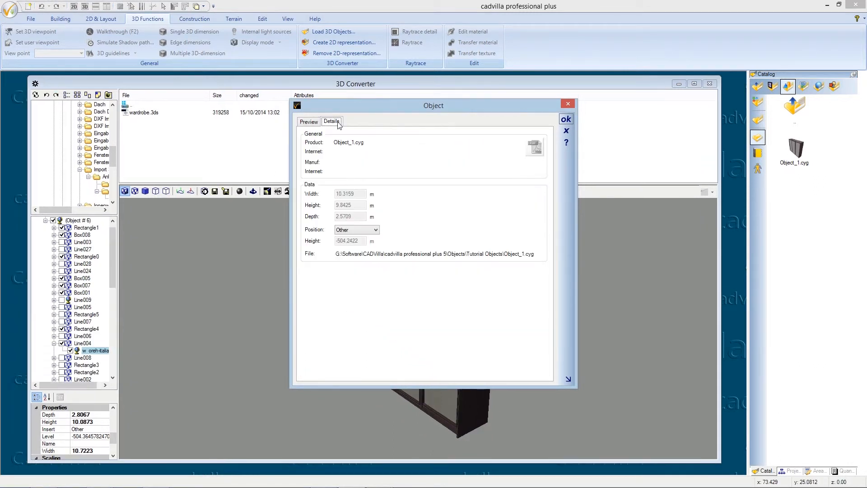
mouse_move(369, 158)
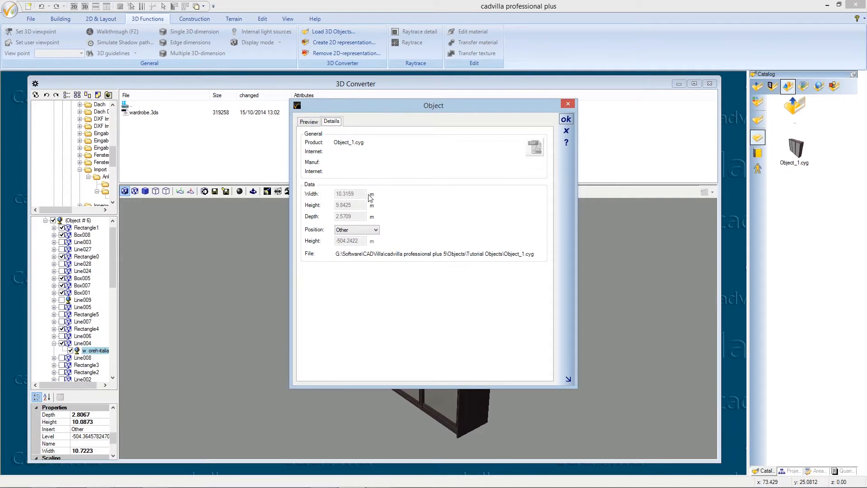
mouse_move(368, 217)
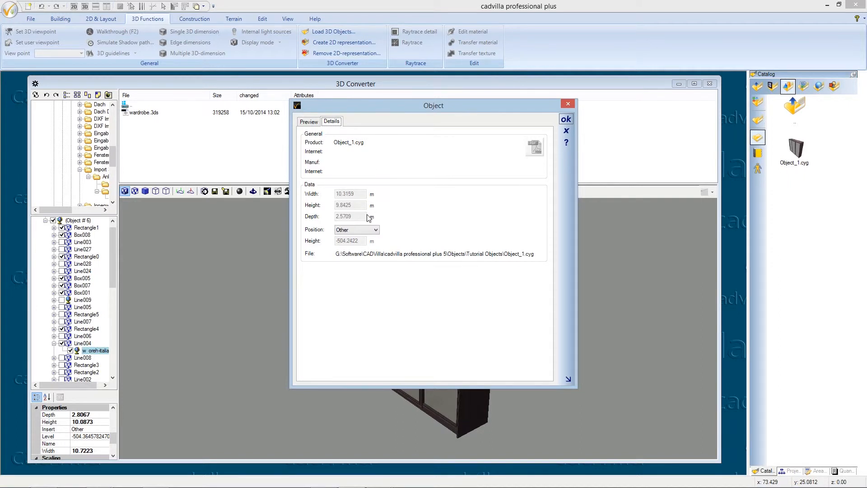
mouse_move(407, 229)
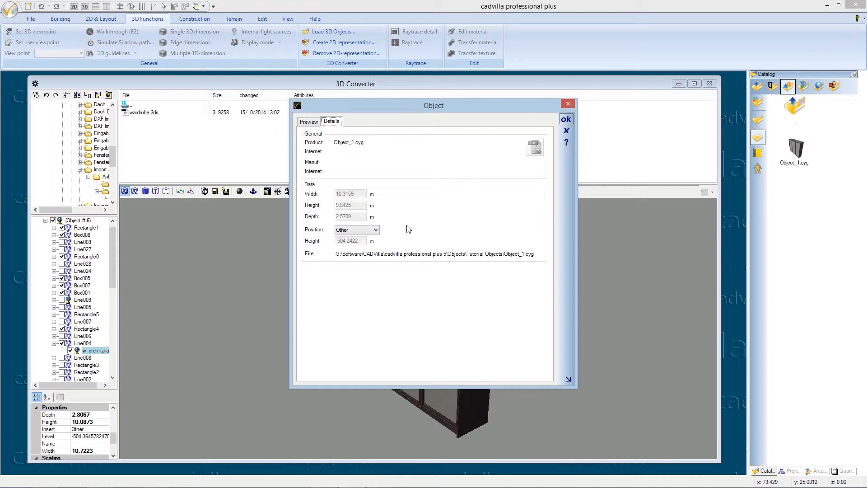
mouse_move(557, 145)
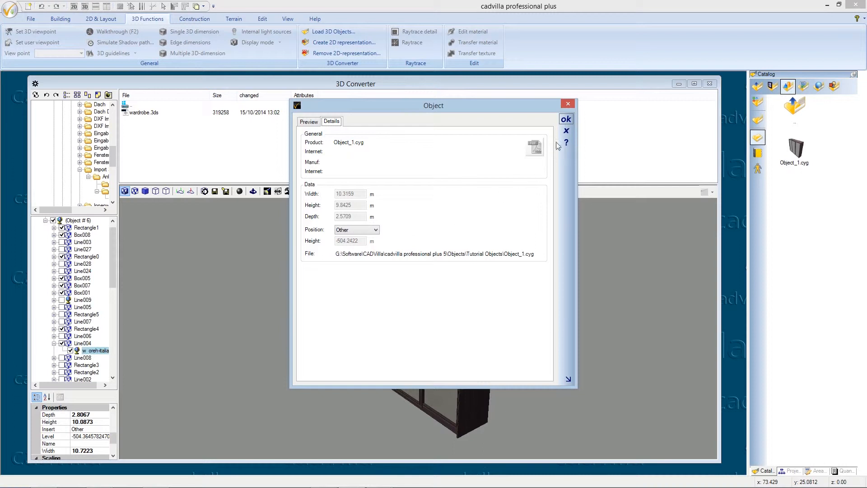
Close the Object dialog, set the wardrobe Height to 2, and fit it into view.
left_click(565, 119)
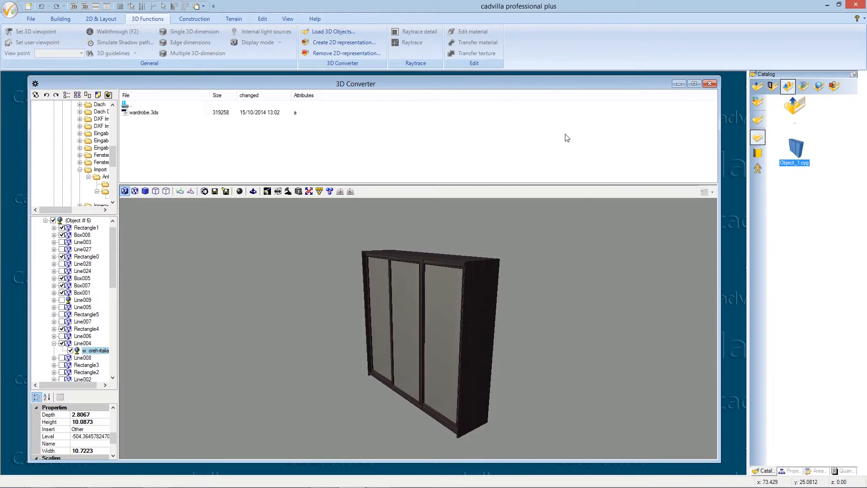
mouse_move(154, 437)
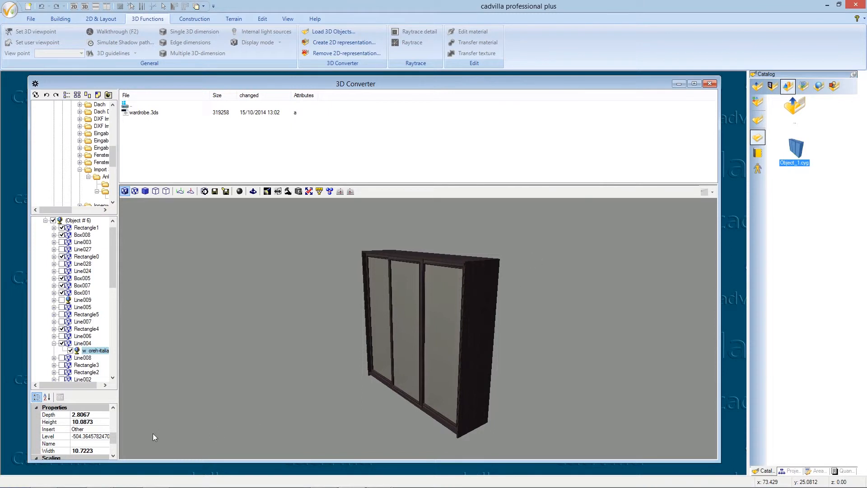
mouse_move(97, 417)
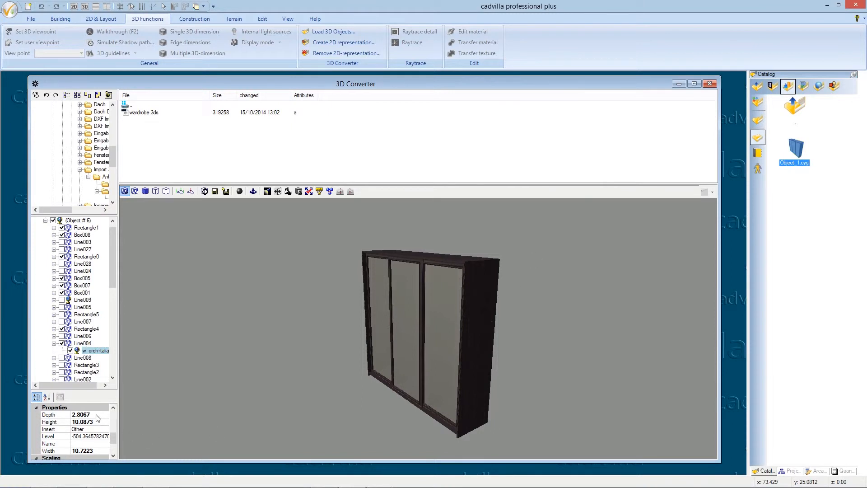
double_click(82, 421)
type("2")
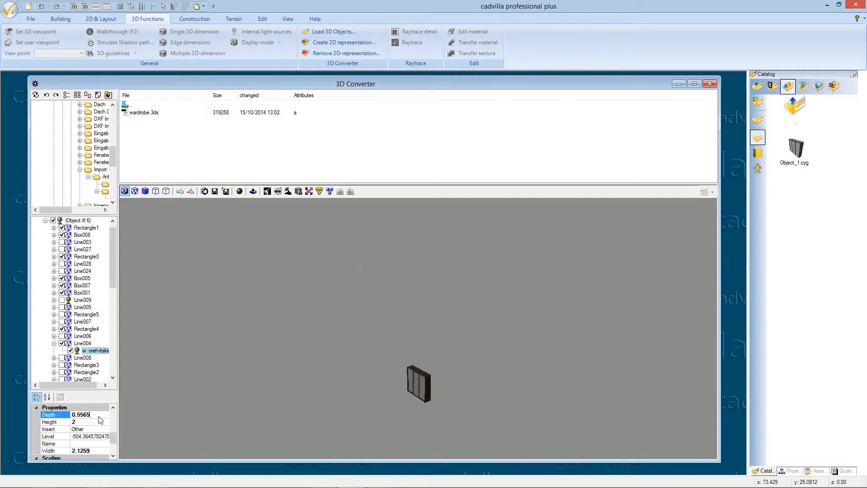
mouse_move(421, 384)
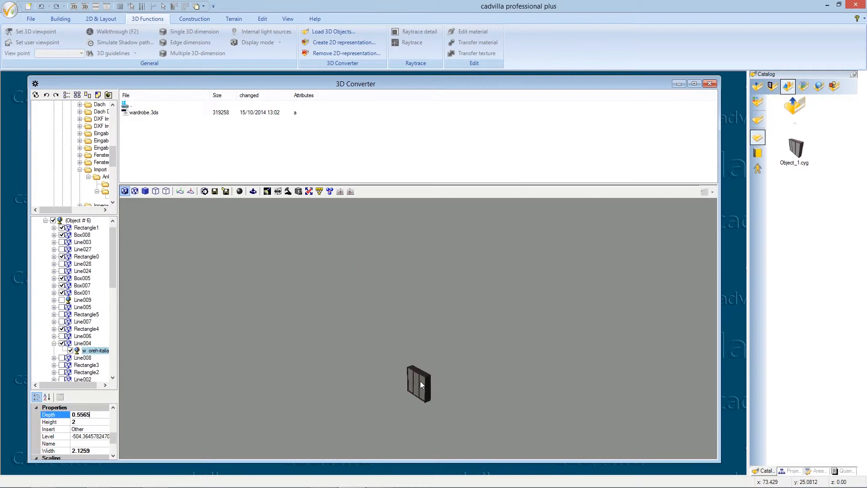
right_click(419, 384)
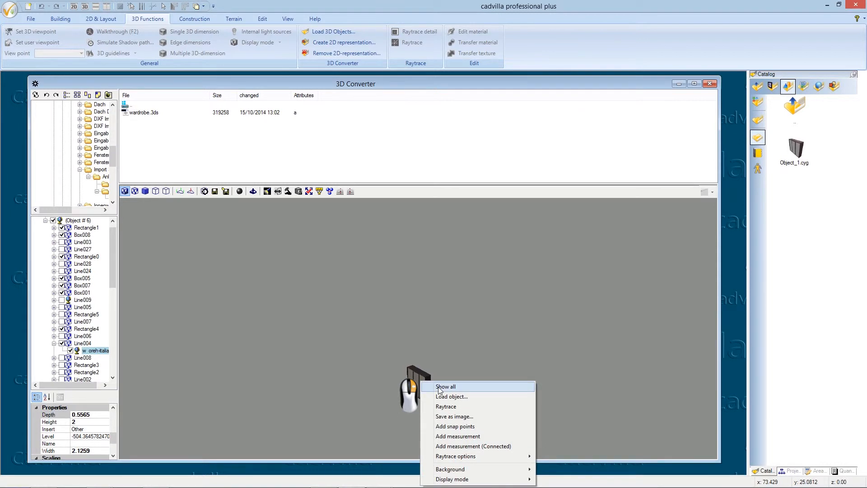
left_click(445, 387)
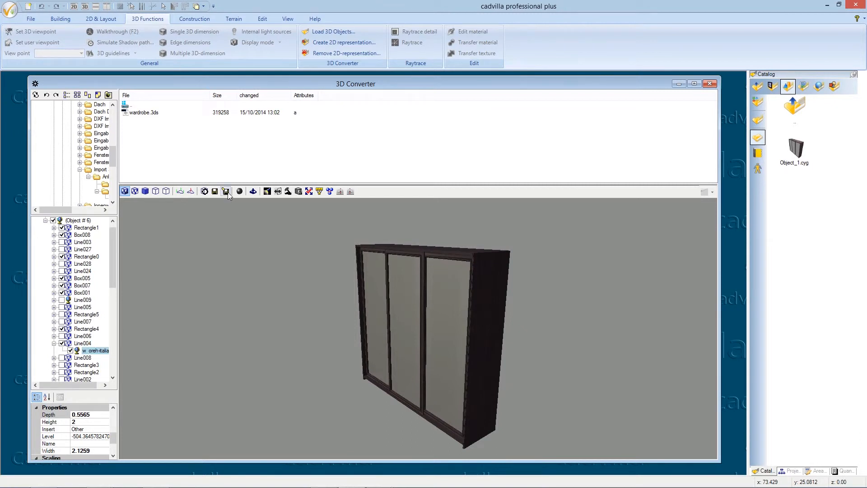
Save the resized wardrobe over Object_1.cyg in Catalog > Objects > Tutorial Objects, confirming overwrite.
left_click(225, 190)
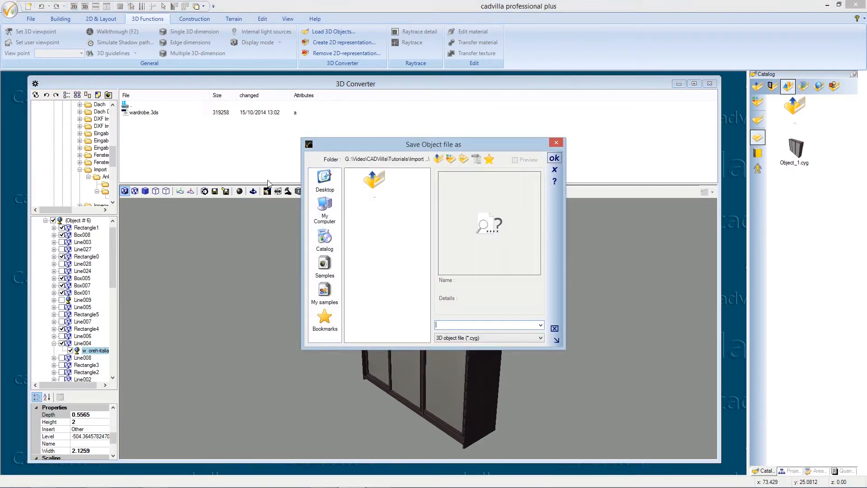
left_click(325, 240)
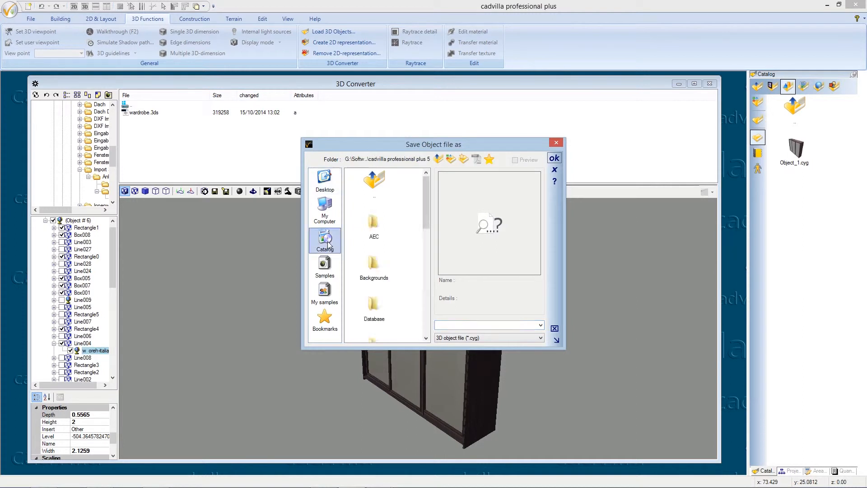
scroll("down", 3)
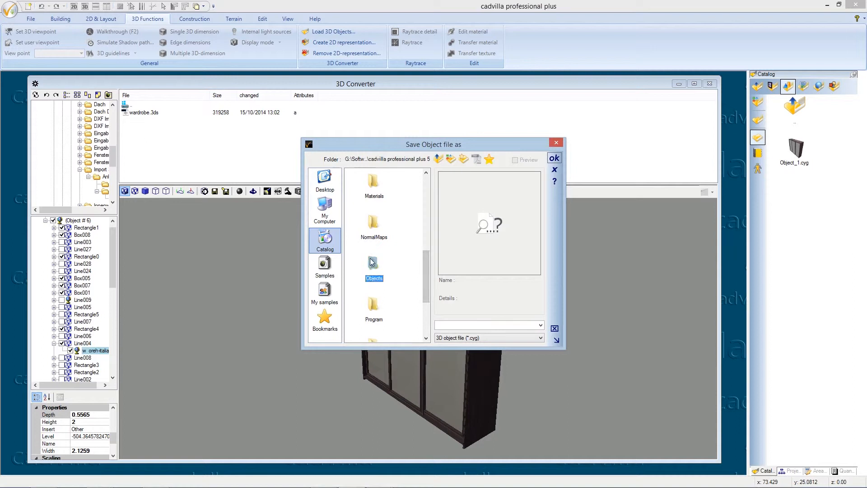
double_click(374, 264)
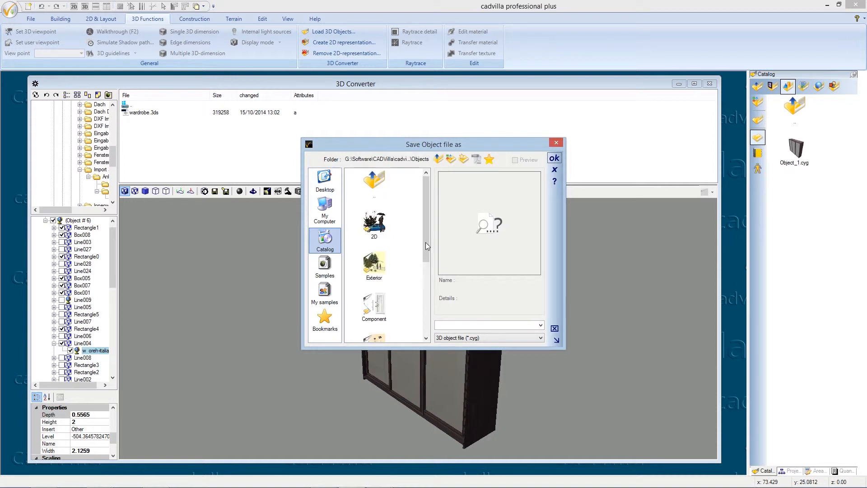
scroll("down", 3)
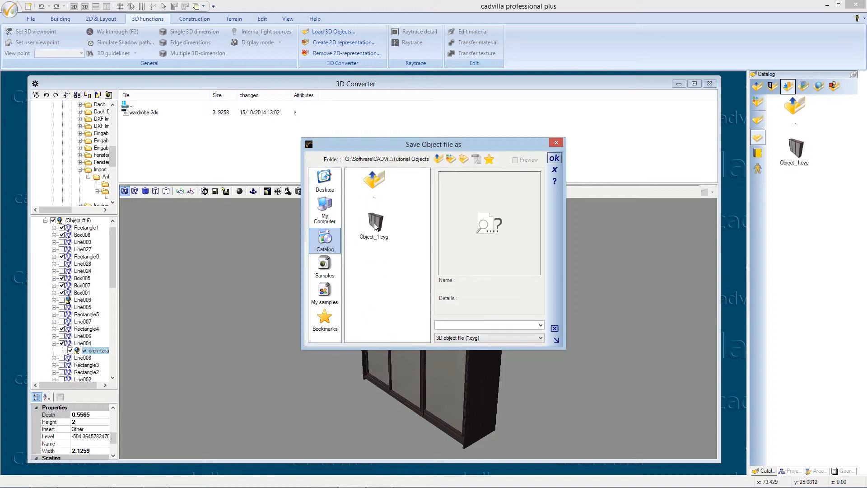
left_click(554, 159)
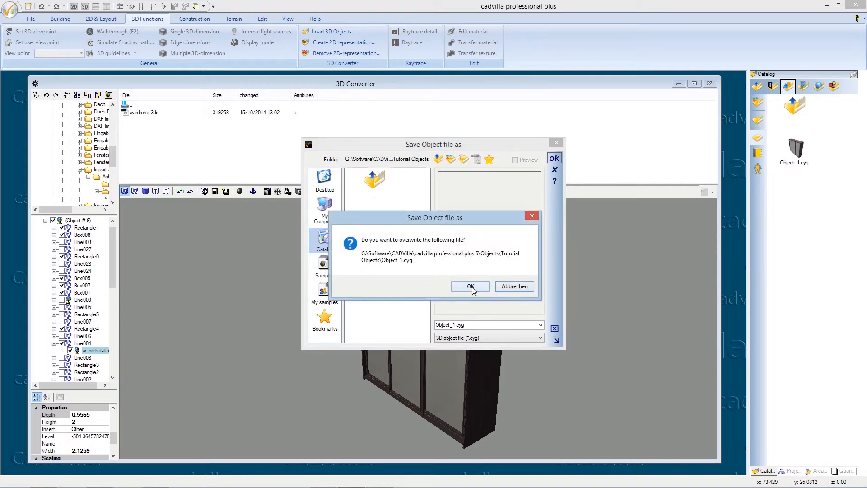
left_click(469, 286)
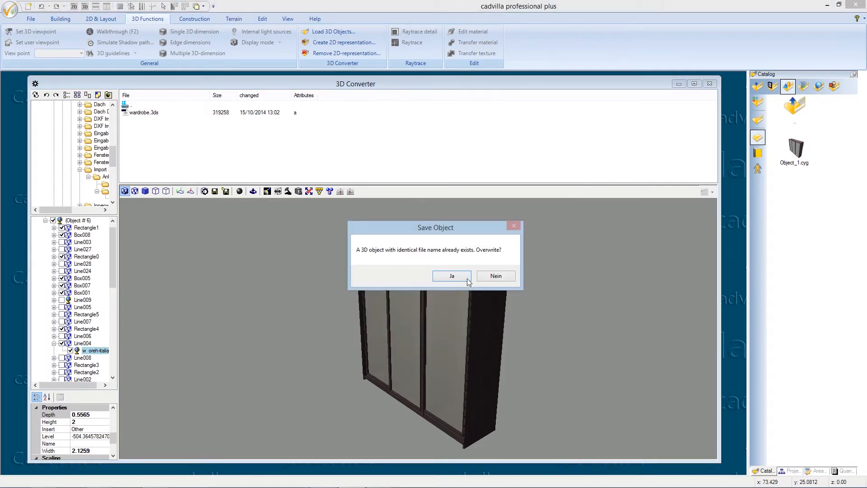
left_click(452, 276)
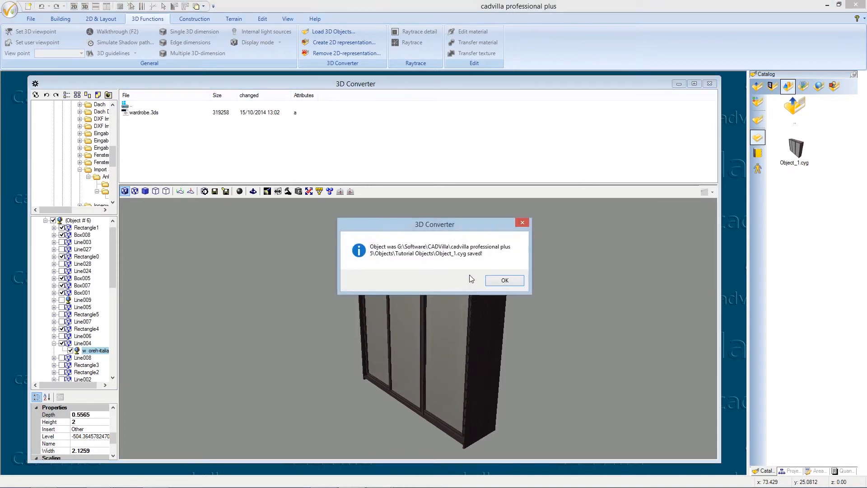
left_click(503, 280)
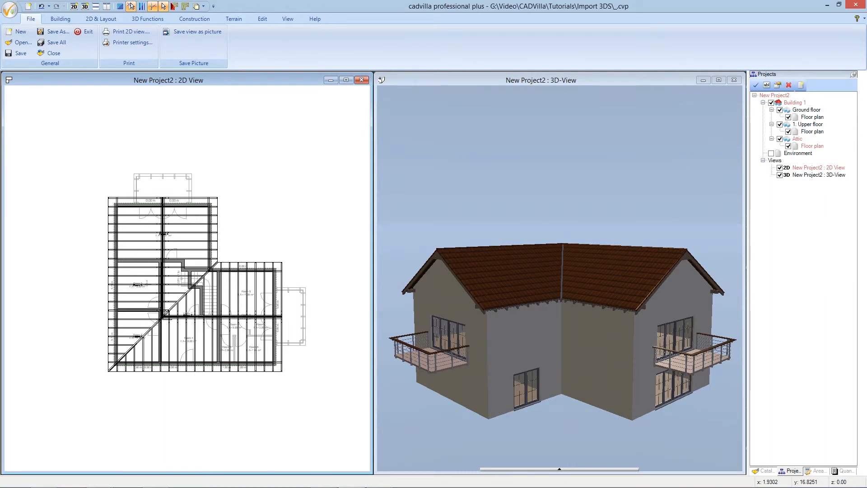
mouse_move(234, 80)
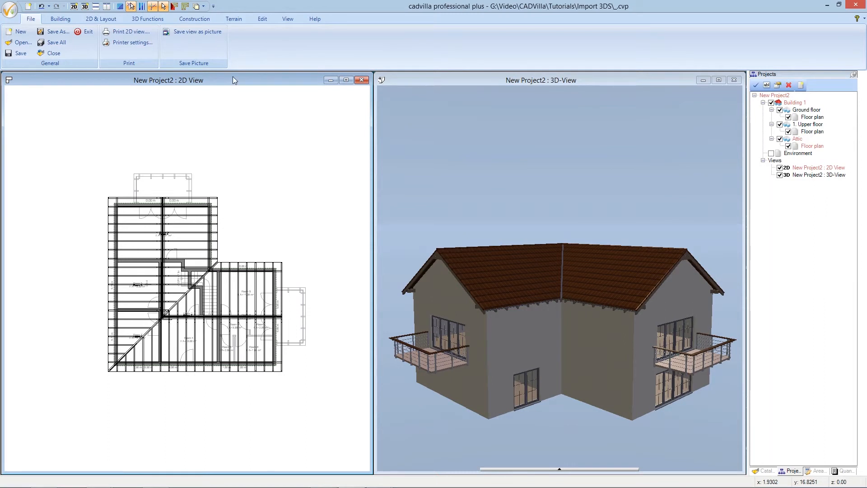
mouse_move(252, 81)
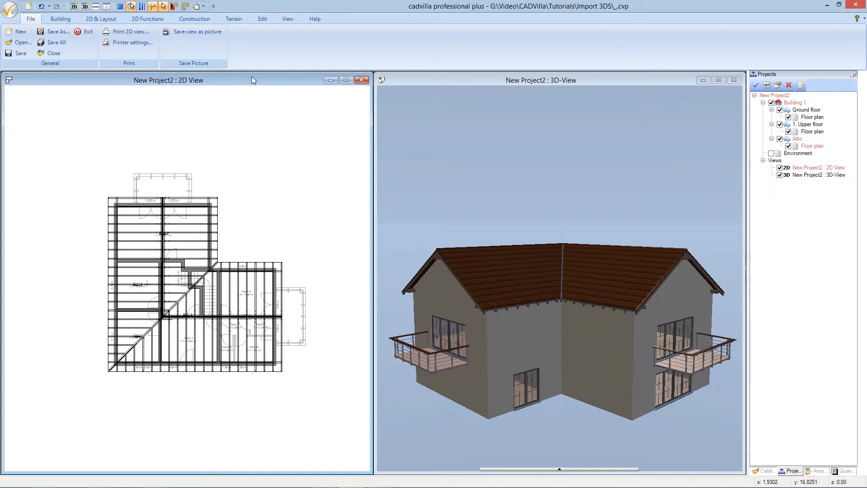
Set '1. Upper floor' as the current element in the Projects tree.
left_click(809, 124)
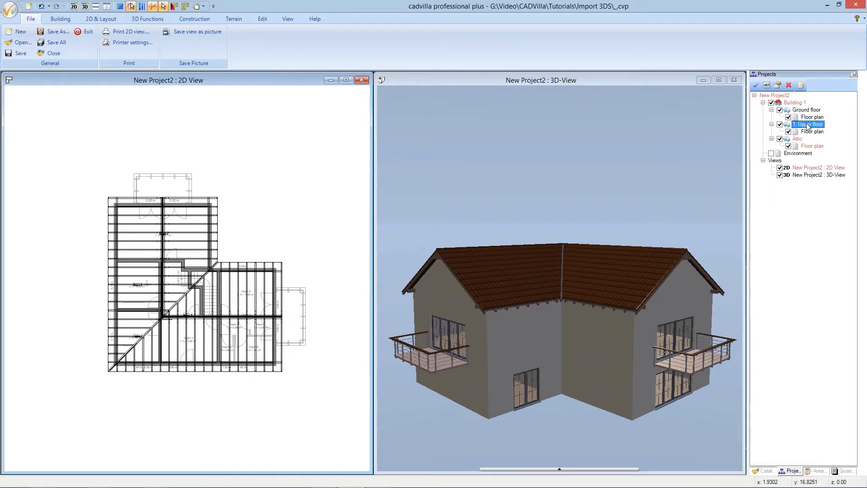
right_click(809, 123)
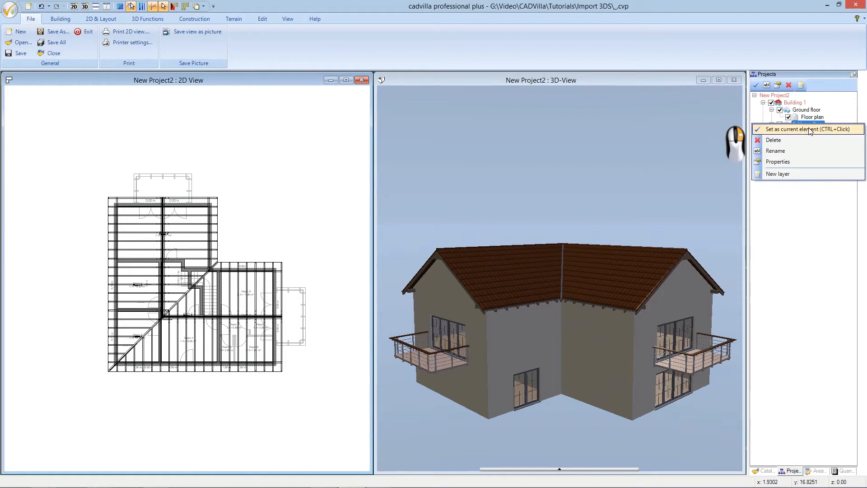
left_click(805, 129)
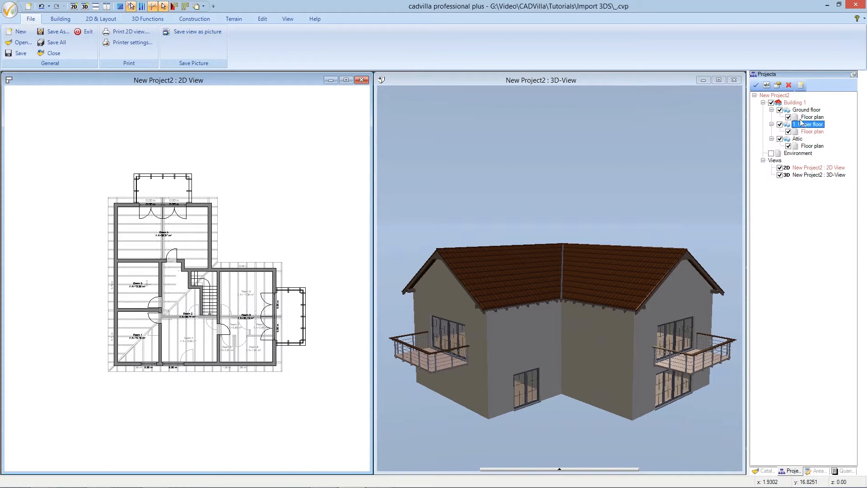
Hide the Ground floor and Attic, then bring up the object catalog.
left_click(780, 109)
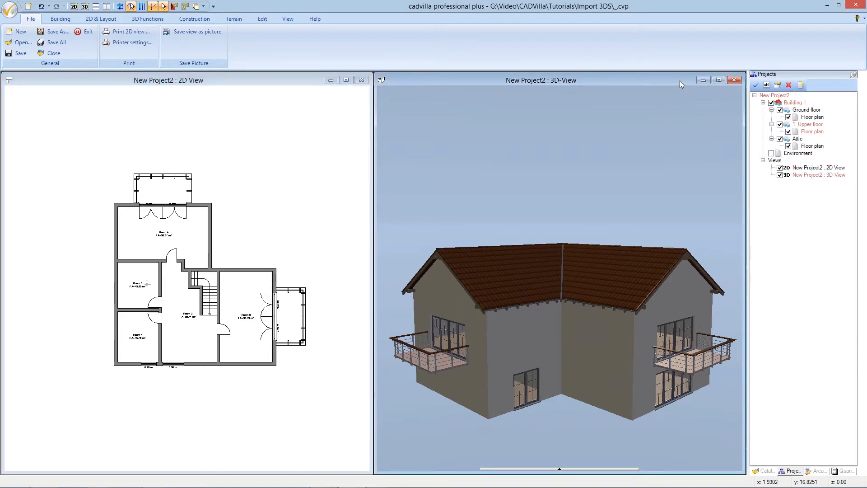
mouse_move(815, 128)
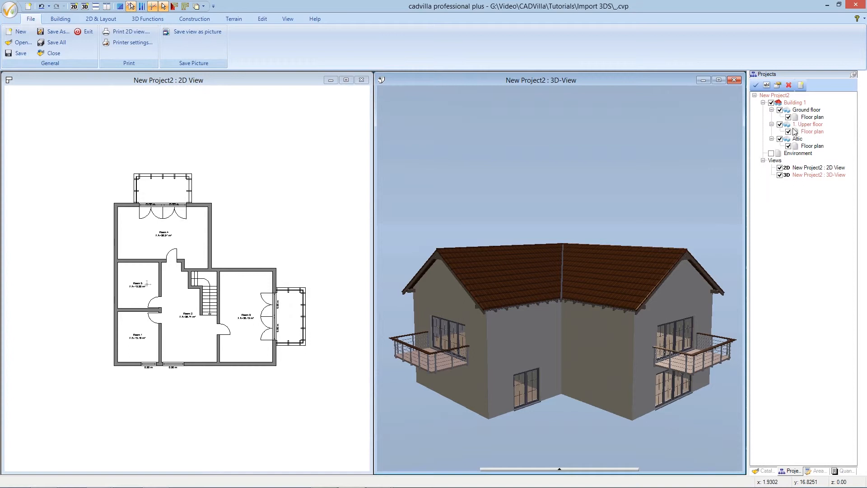
left_click(780, 138)
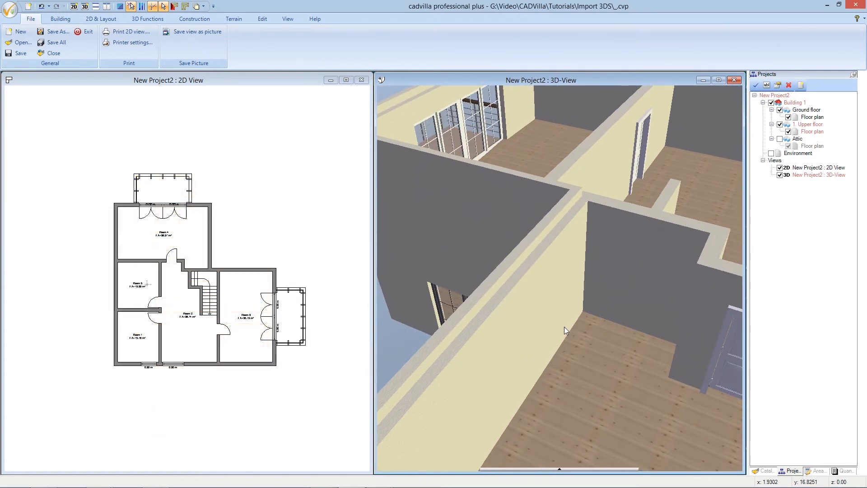
mouse_move(585, 332)
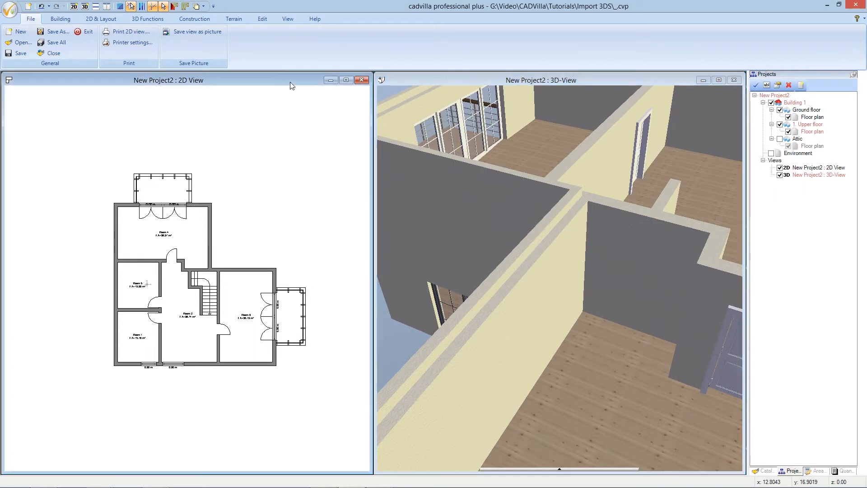
left_click(779, 109)
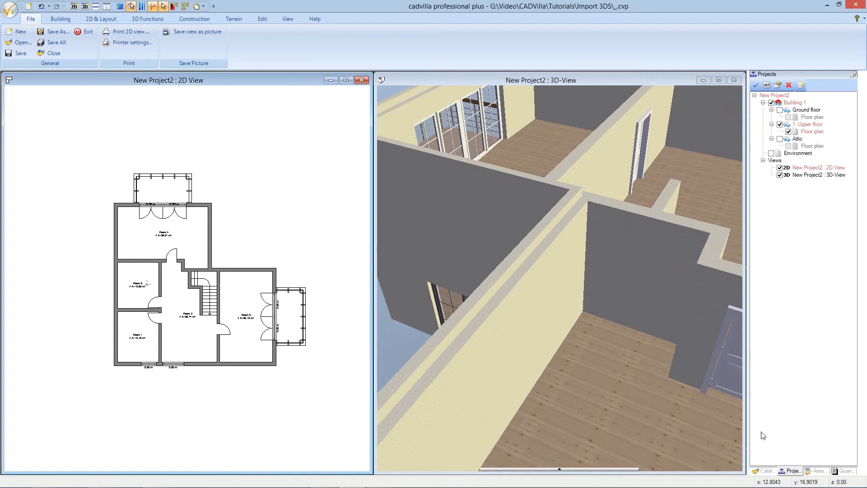
left_click(764, 471)
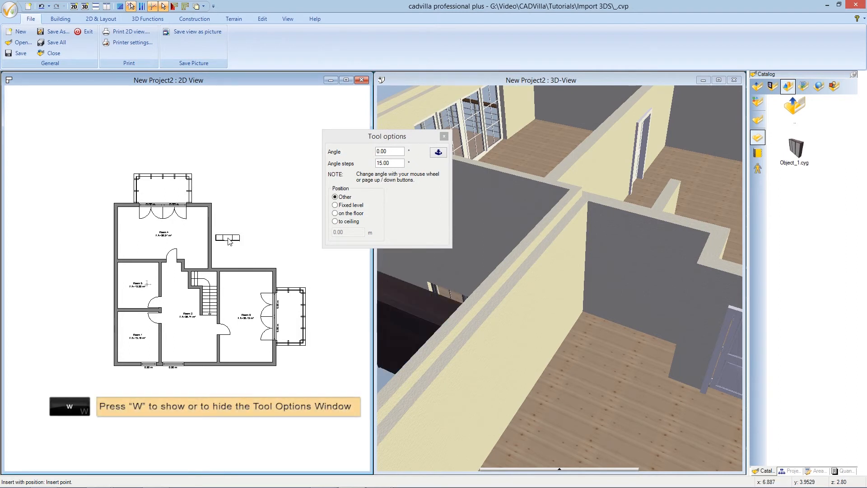
Place Object_1 in Room 4 rotated 90° with the mouse wheel, then end placement.
key("w")
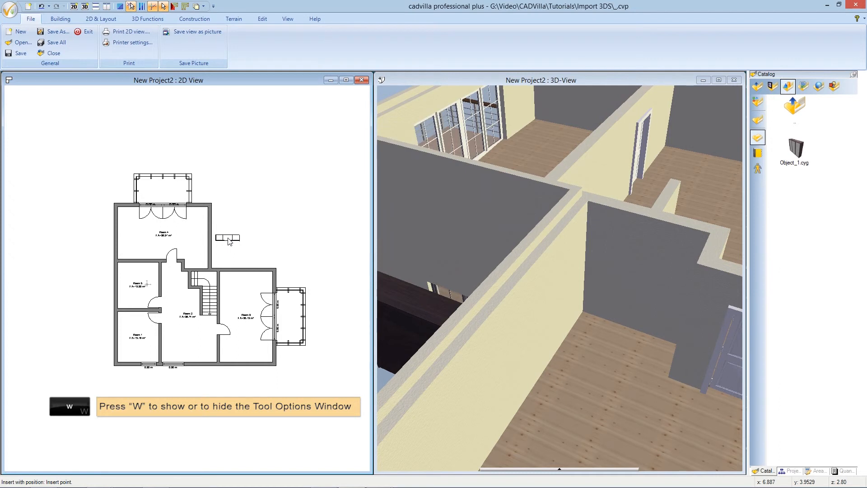
key("w")
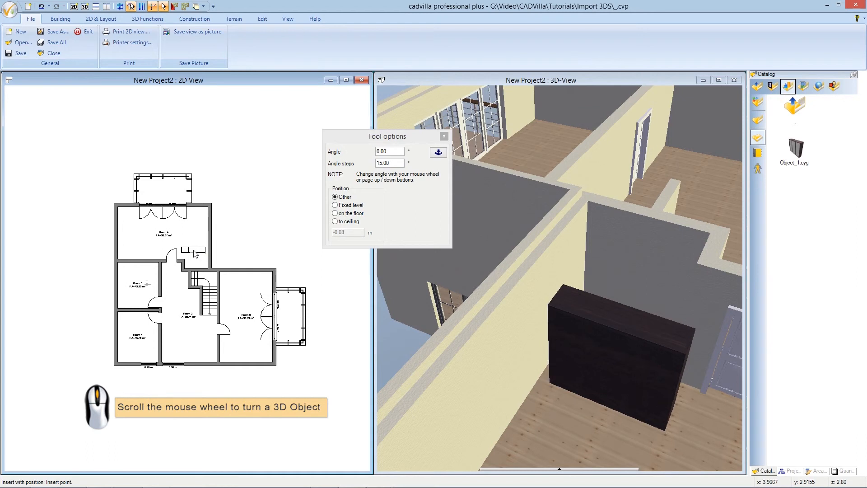
scroll("up", 3)
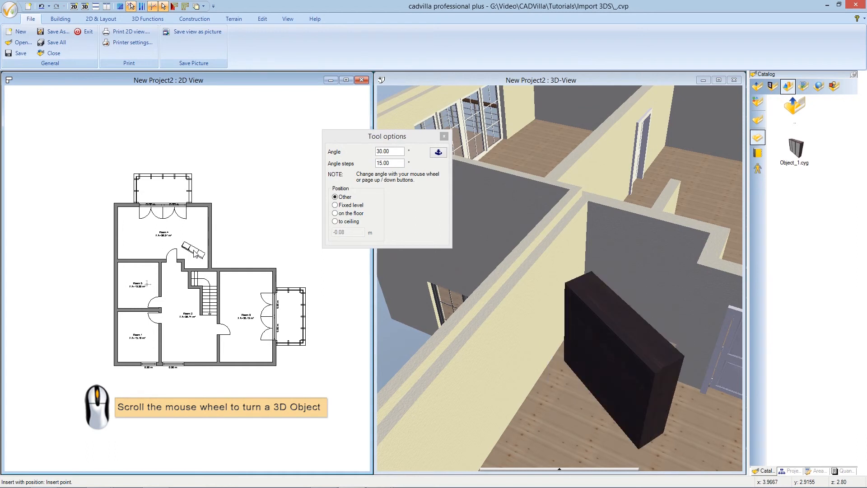
scroll("up", 3)
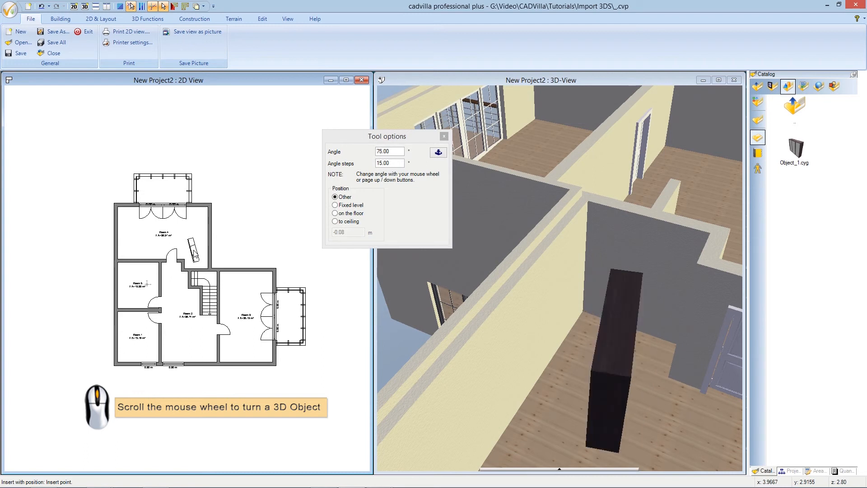
scroll("up", 3)
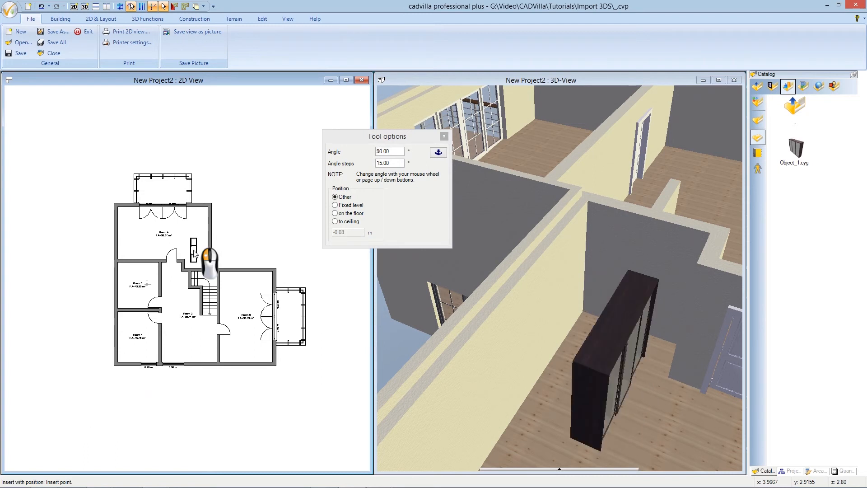
left_click(197, 254)
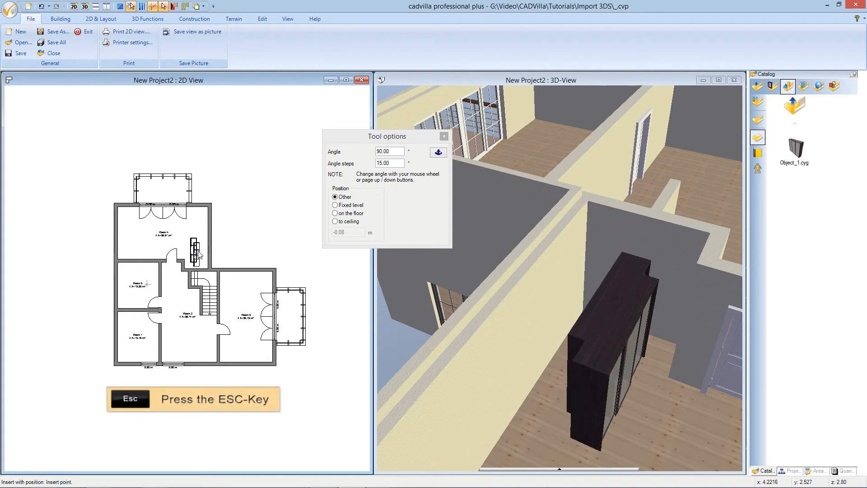
key("Escape")
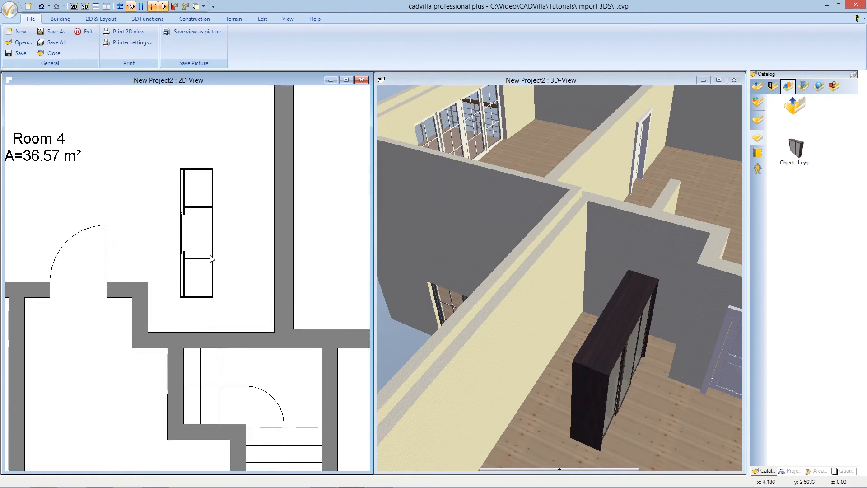
mouse_move(204, 211)
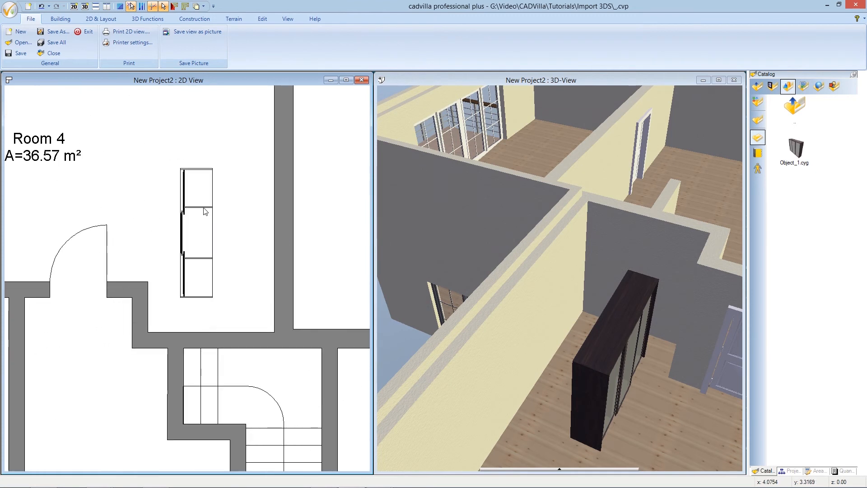
Select the wardrobe and move it against the corner of Room 4.
left_click(195, 227)
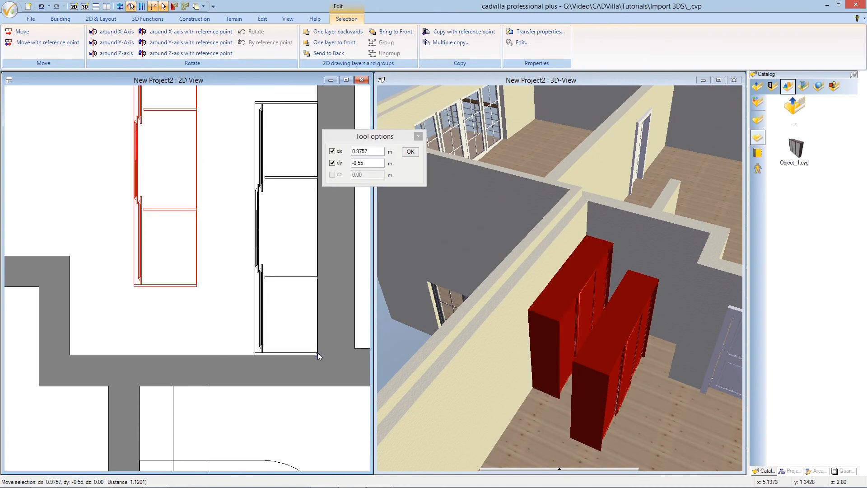
left_click(409, 151)
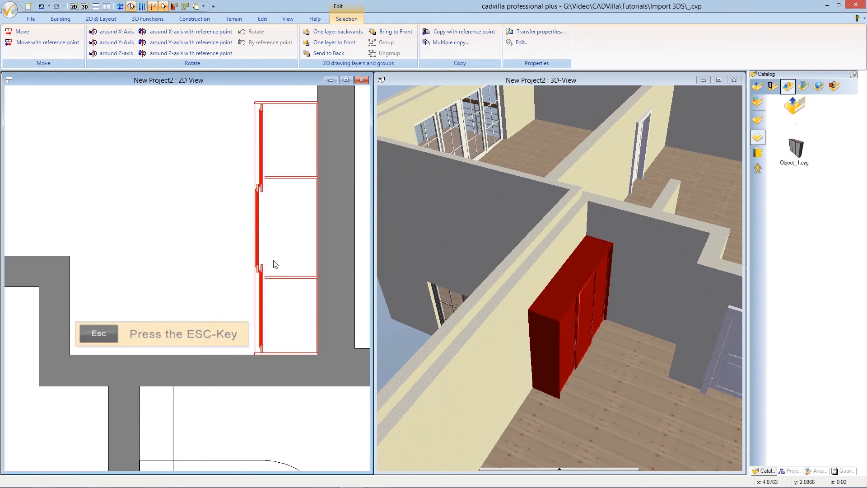
left_click(30, 18)
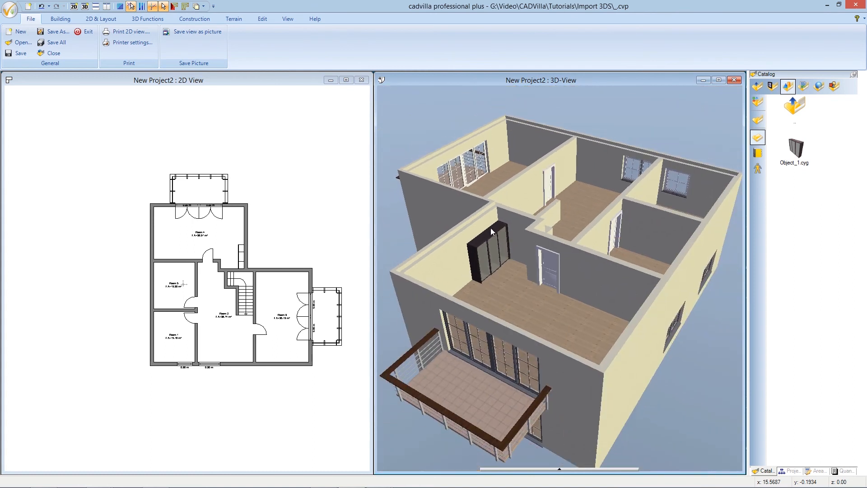
mouse_move(529, 244)
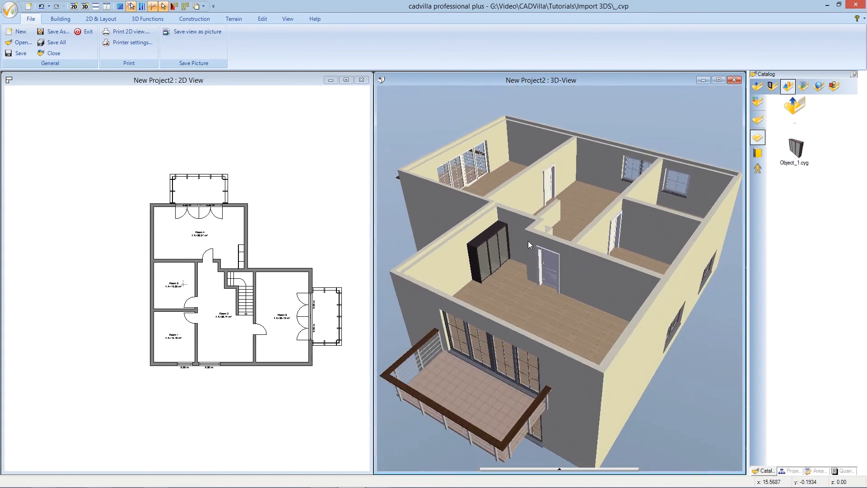